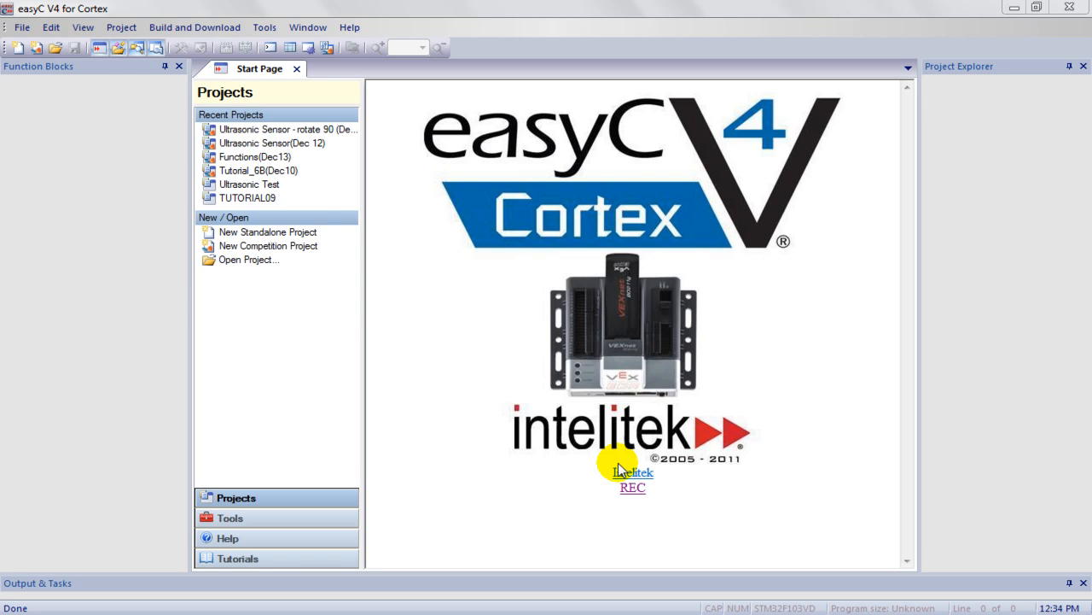
{"action": "mouse_move", "coordinate": [507, 328]}
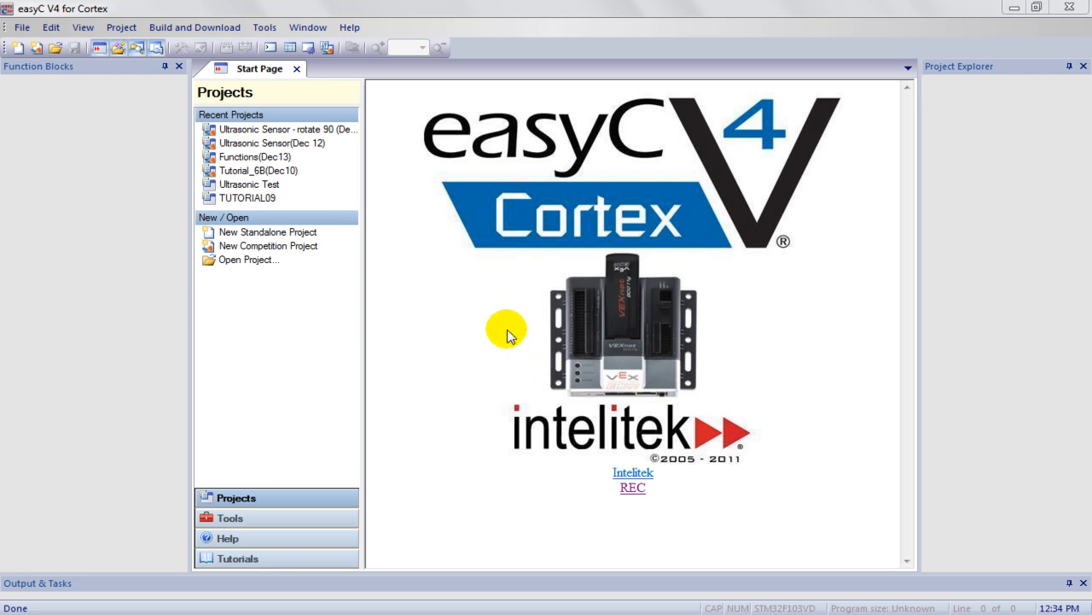
{"action": "mouse_move", "coordinate": [618, 86]}
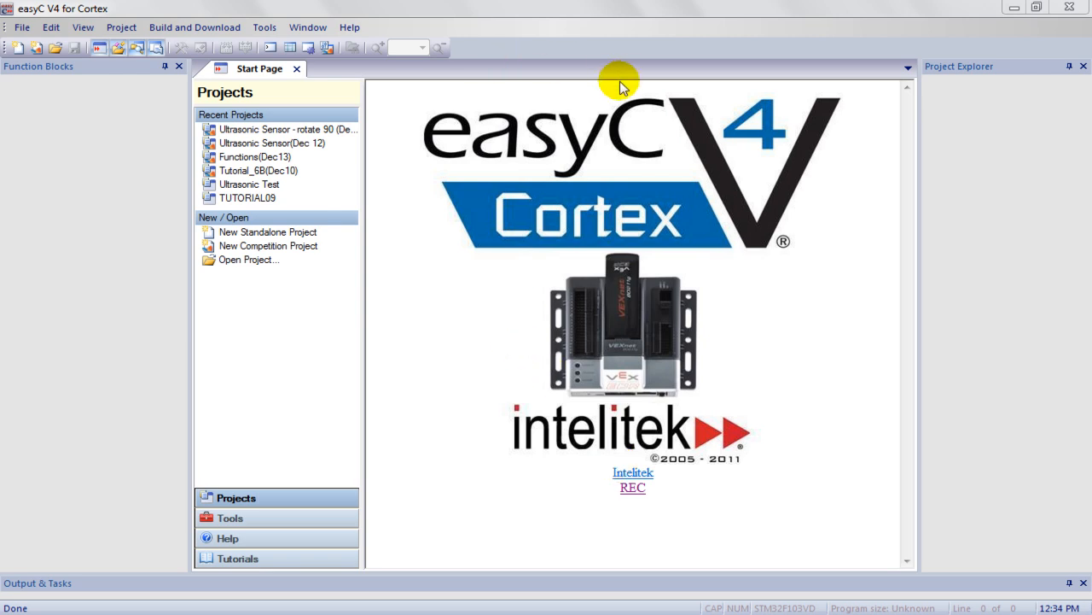
{"action": "mouse_move", "coordinate": [469, 137]}
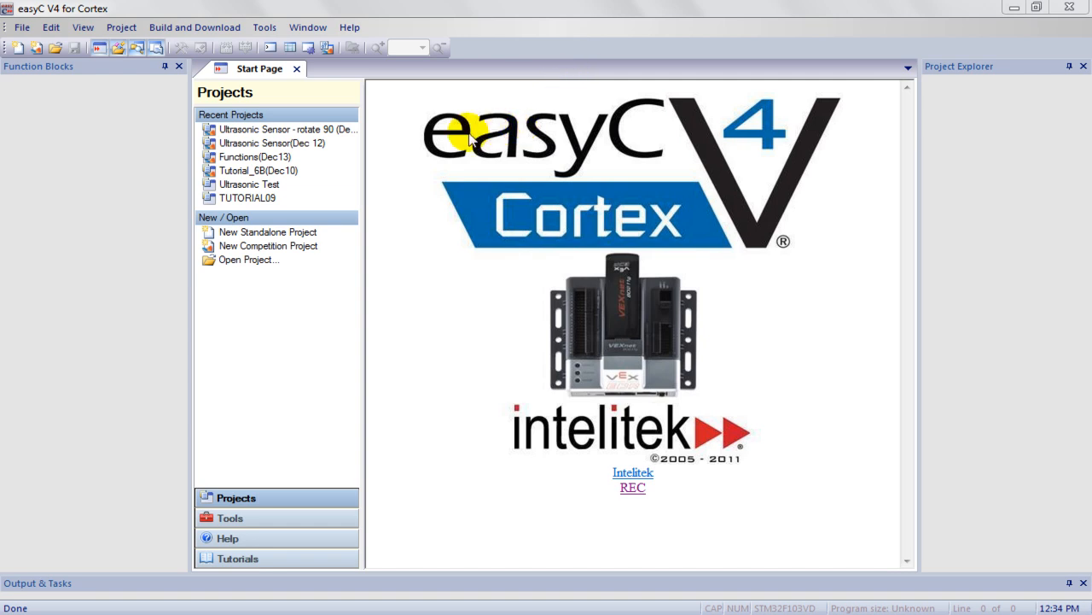
{"action": "mouse_move", "coordinate": [749, 140]}
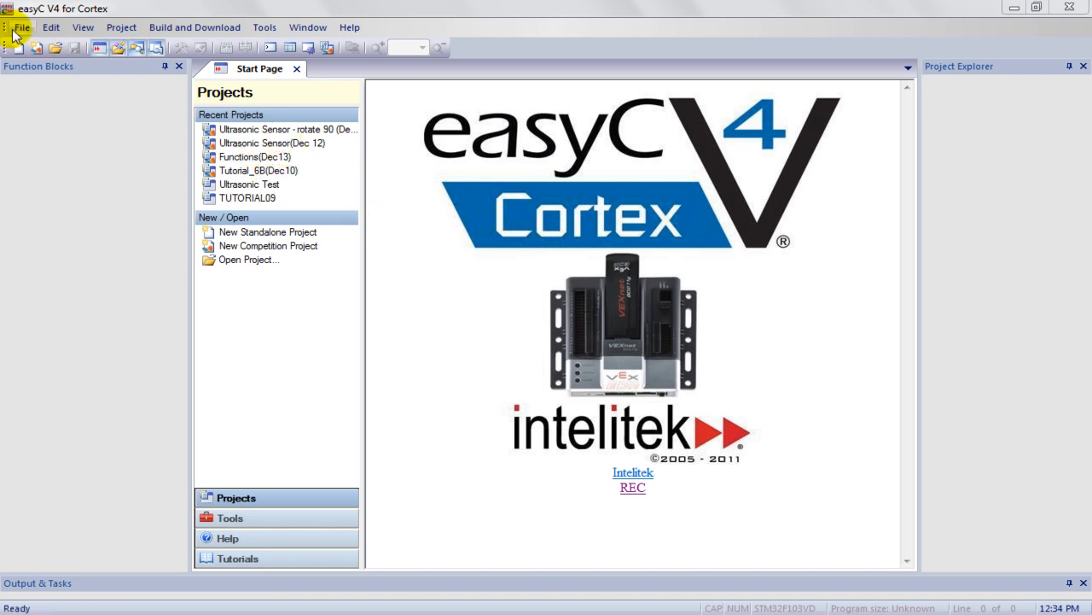
Open the Ultrasonic Sensor(Dec 12) project from the Open easyC Project dialog.
{"action": "left_click", "coordinate": [21, 27]}
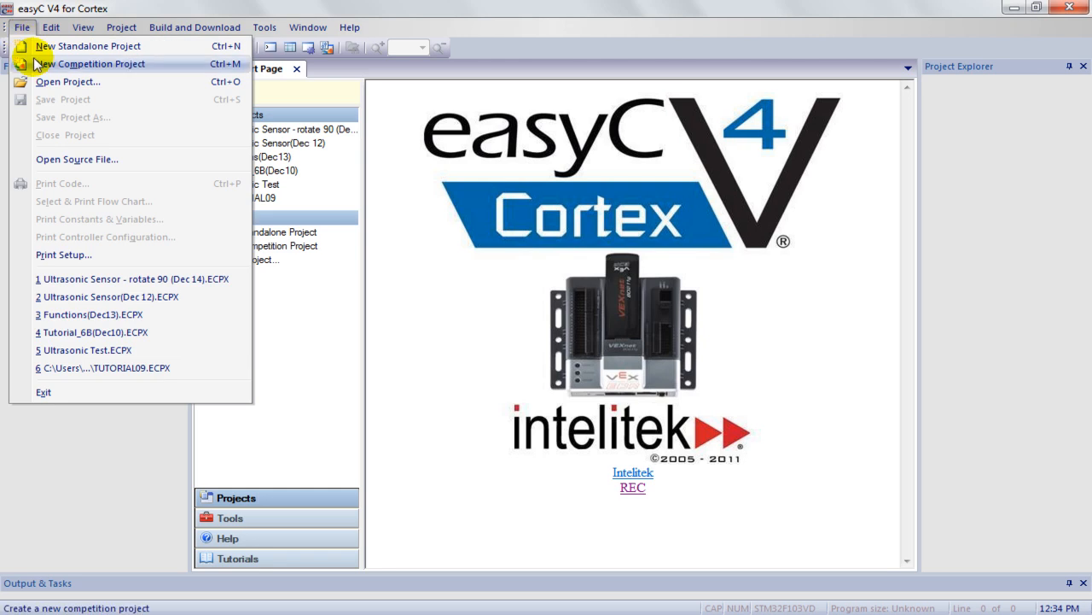
{"action": "left_click", "coordinate": [69, 82]}
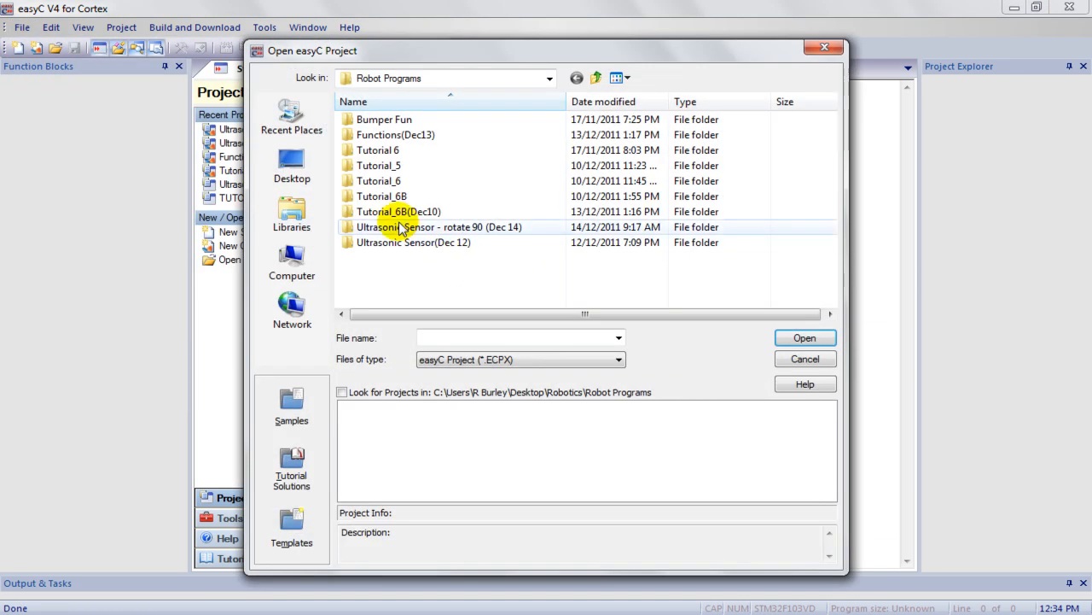
{"action": "mouse_move", "coordinate": [426, 242]}
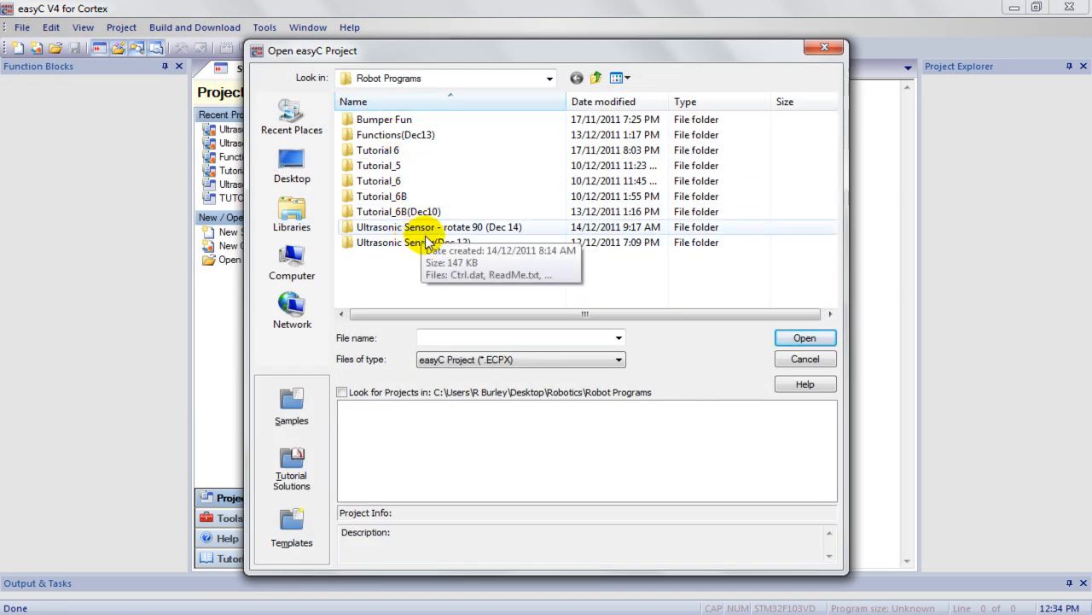
{"action": "double_click", "coordinate": [423, 243]}
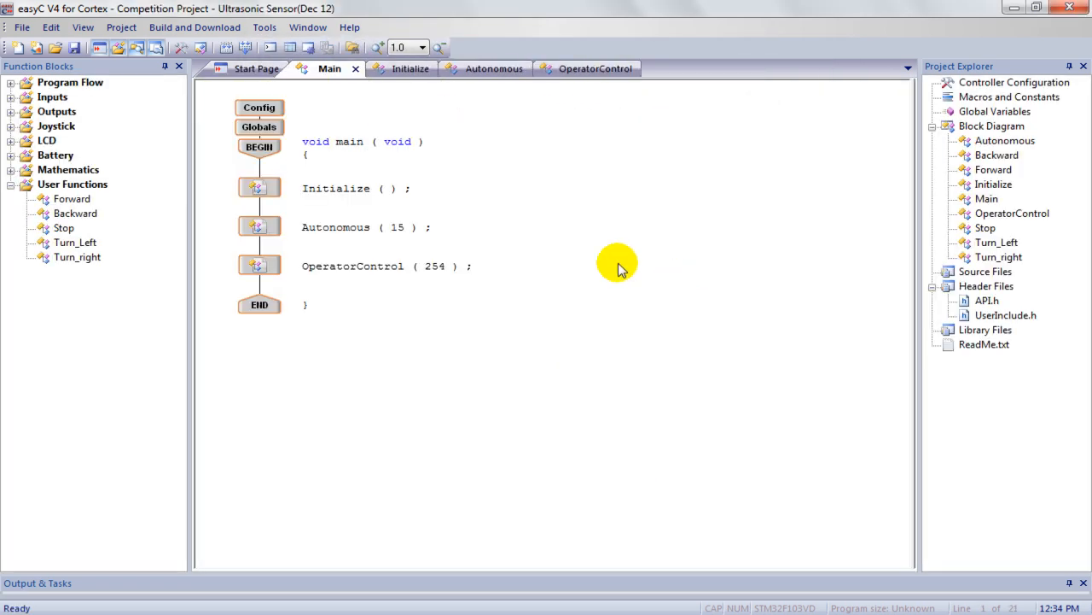
{"action": "mouse_move", "coordinate": [478, 259]}
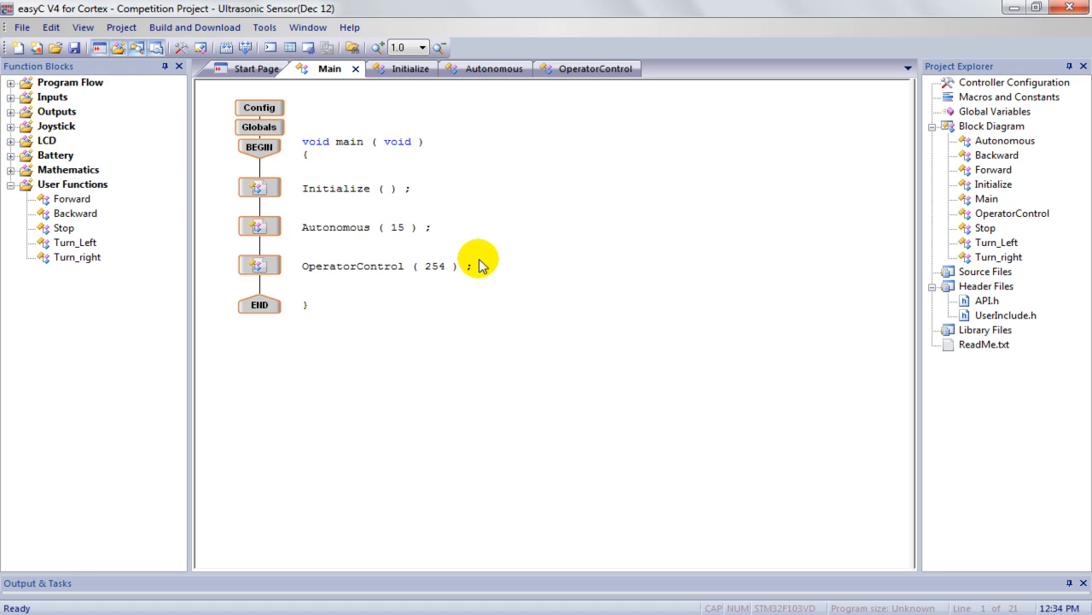
{"action": "mouse_move", "coordinate": [726, 277]}
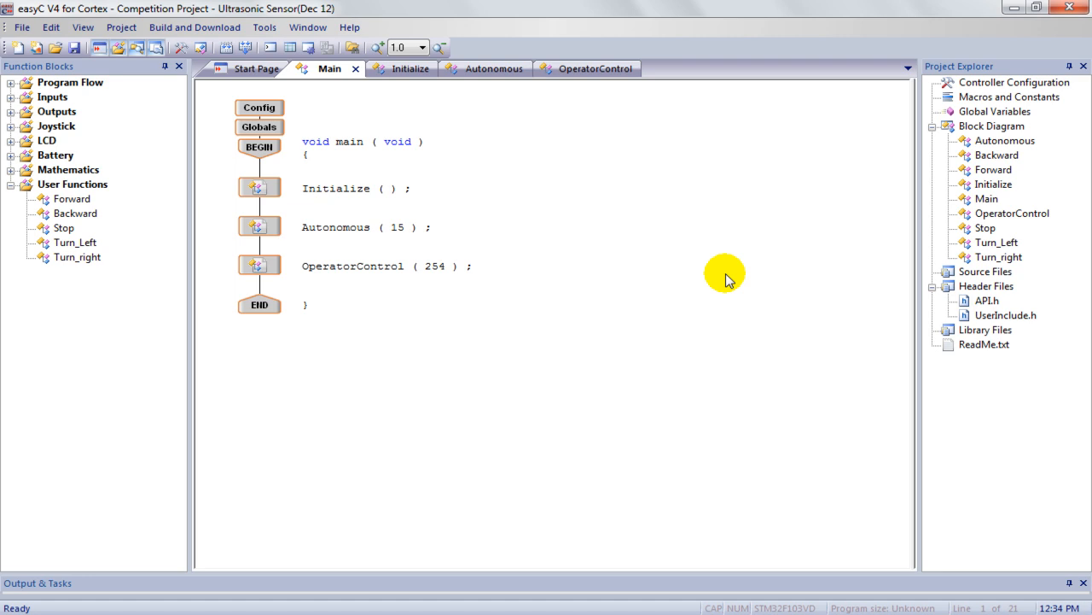
{"action": "mouse_move", "coordinate": [715, 282]}
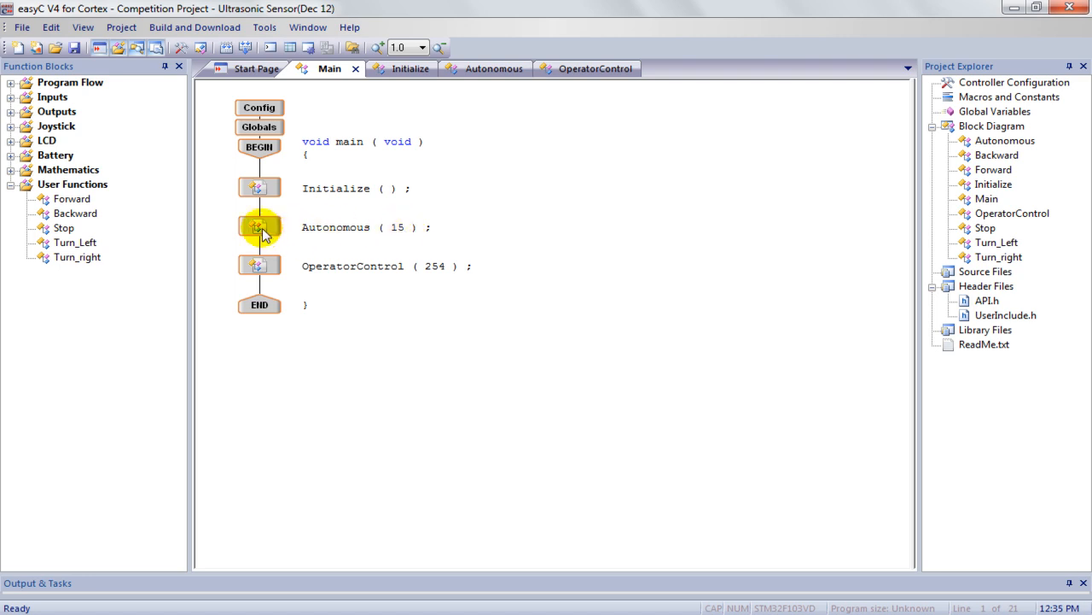
Change the Autonomous call's ulTime argument from 15 to 30.
{"action": "double_click", "coordinate": [260, 227]}
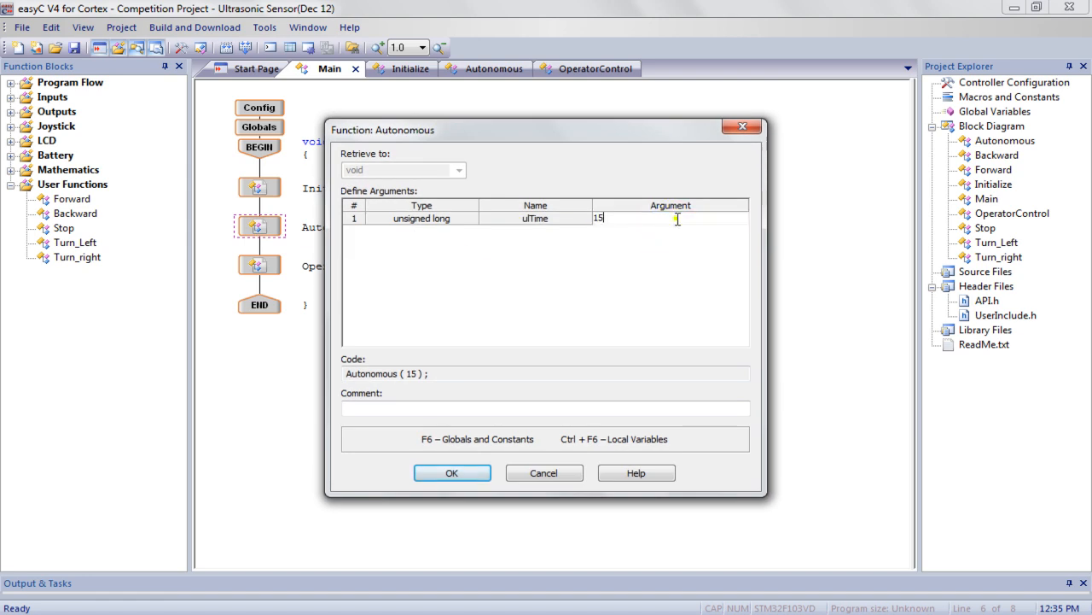
{"action": "type", "text": "30"}
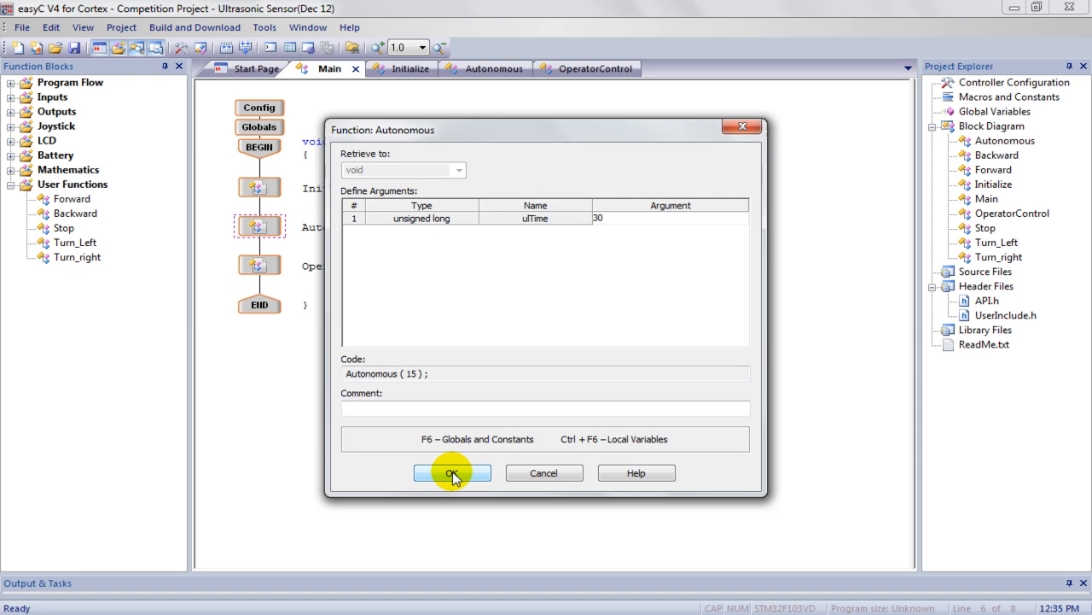
{"action": "left_click", "coordinate": [451, 471]}
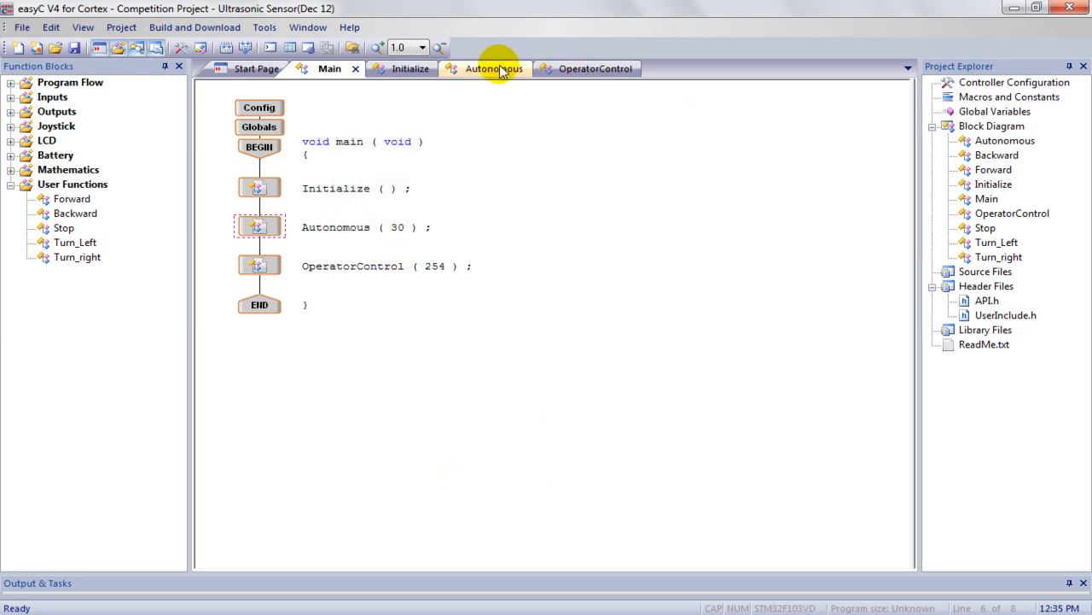
Show the Autonomous function's diagram and select its StartUltrasonic step.
{"action": "left_click", "coordinate": [494, 68]}
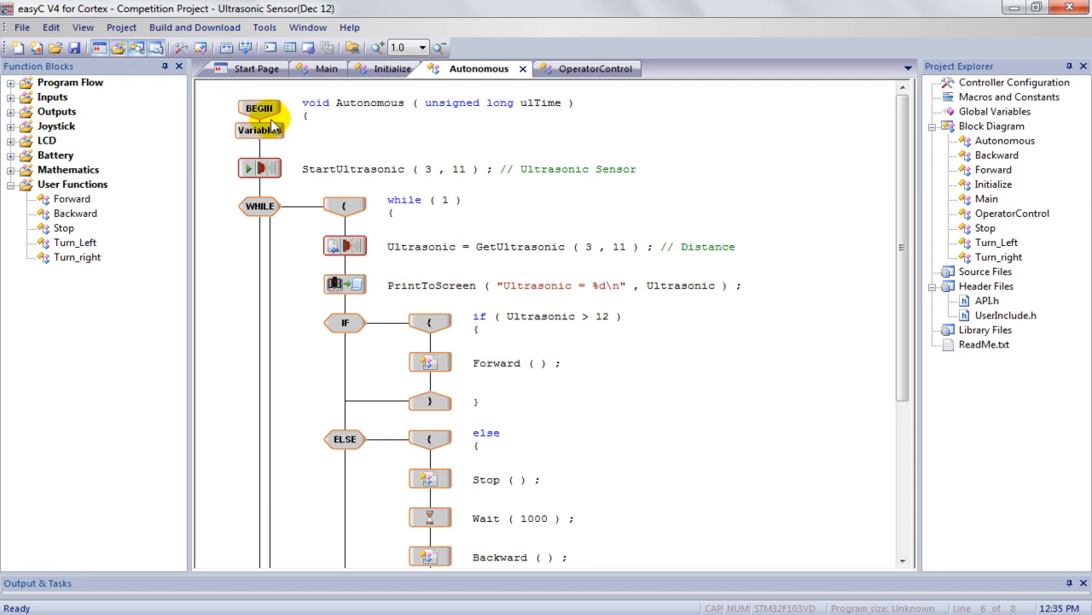
{"action": "left_click", "coordinate": [260, 169]}
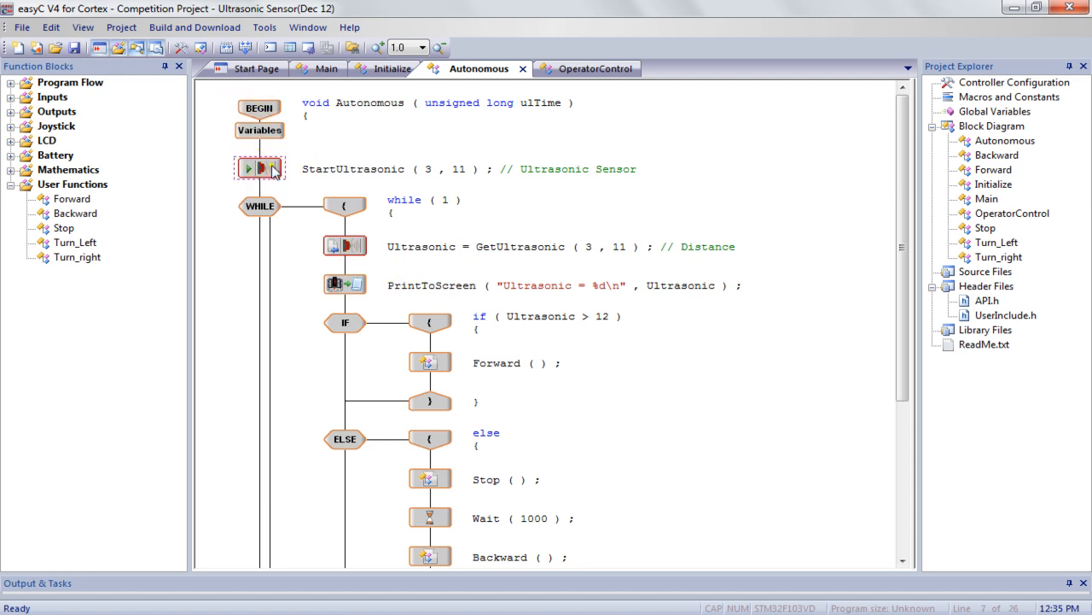
{"action": "double_click", "coordinate": [259, 169]}
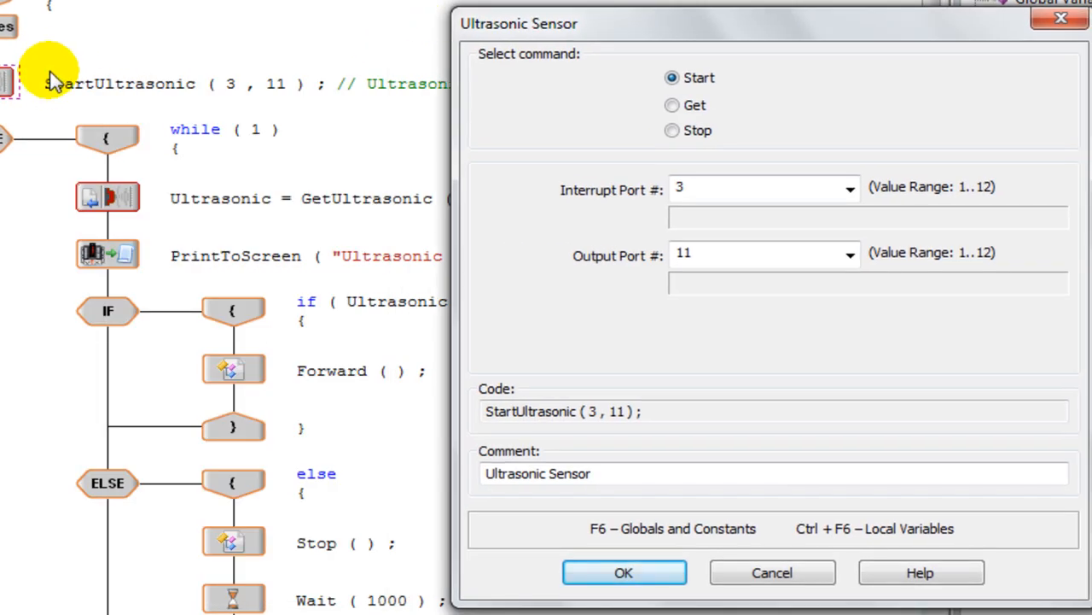
{"action": "mouse_move", "coordinate": [13, 140]}
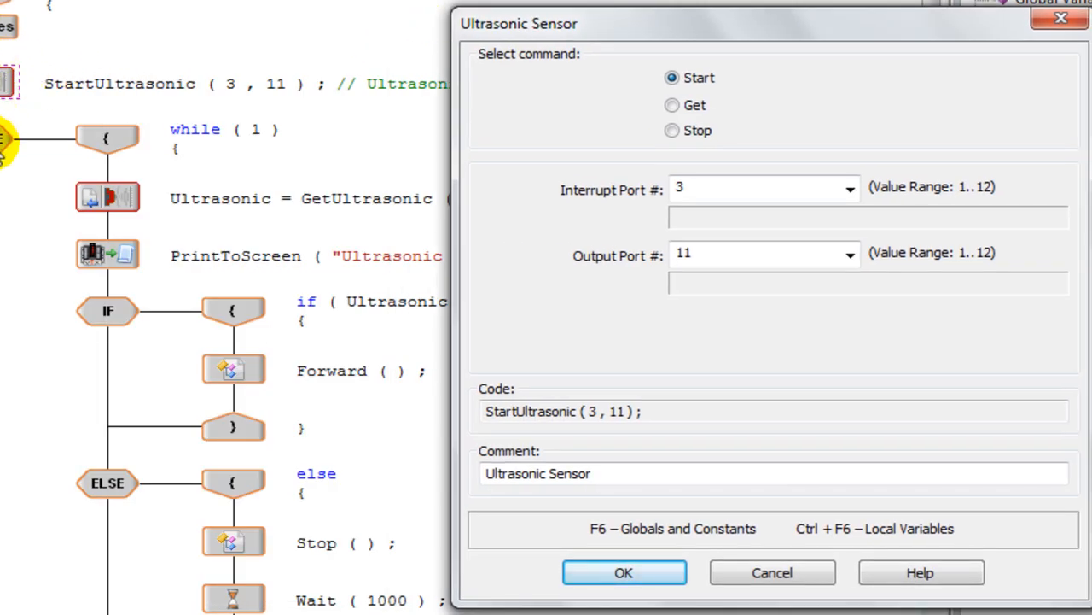
{"action": "mouse_move", "coordinate": [174, 89]}
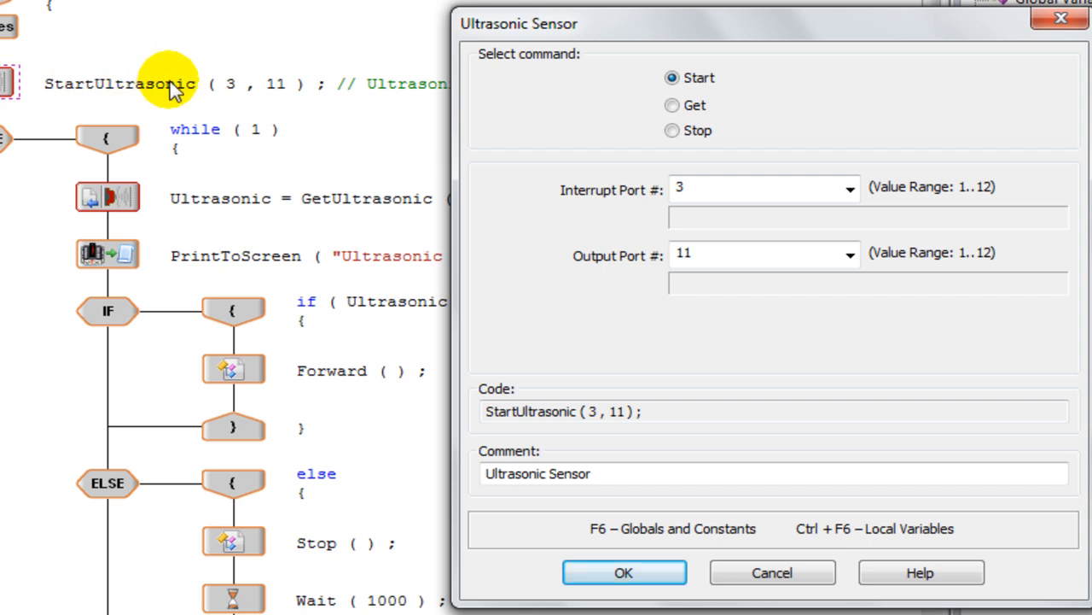
{"action": "mouse_move", "coordinate": [589, 209]}
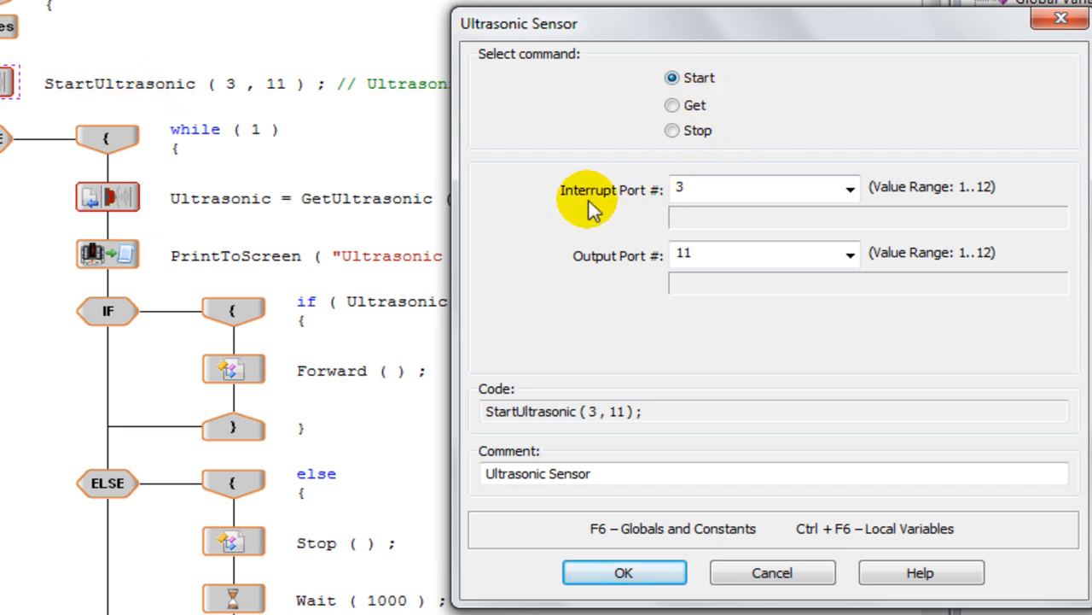
{"action": "mouse_move", "coordinate": [843, 275]}
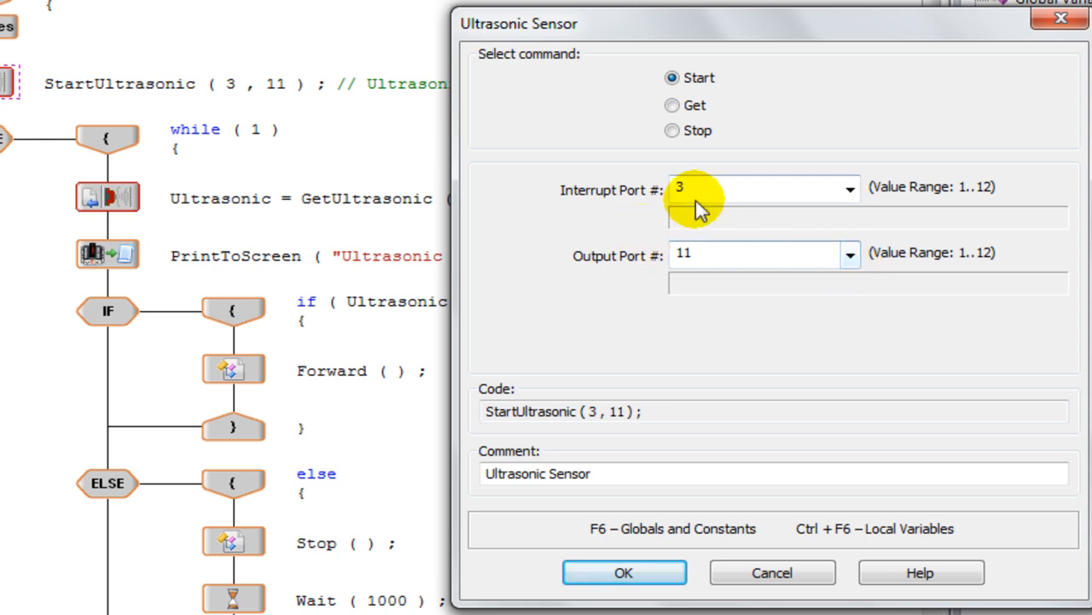
{"action": "mouse_move", "coordinate": [611, 191]}
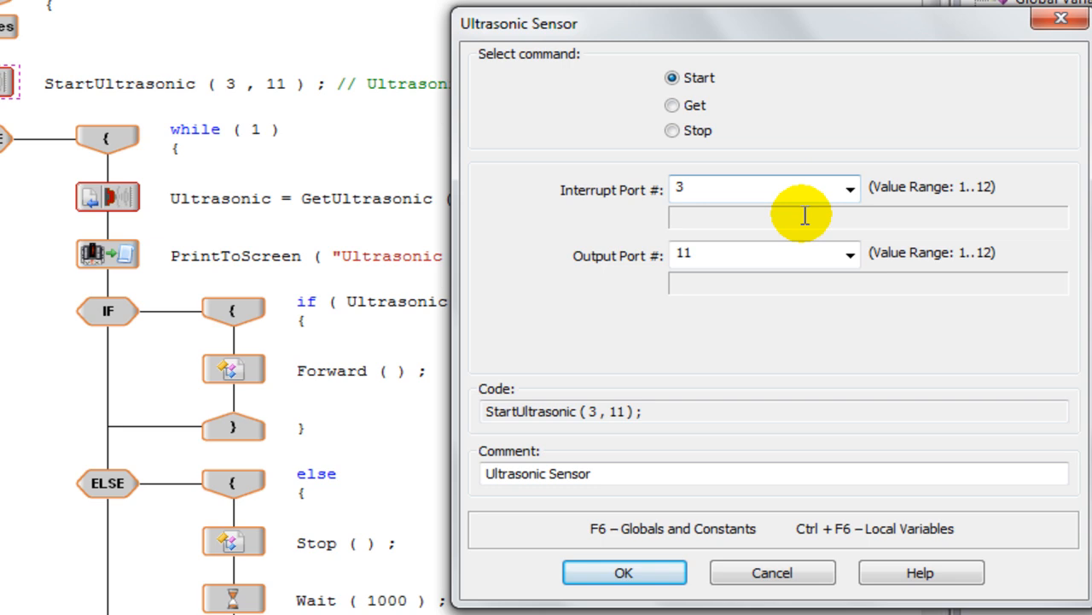
{"action": "mouse_move", "coordinate": [645, 321]}
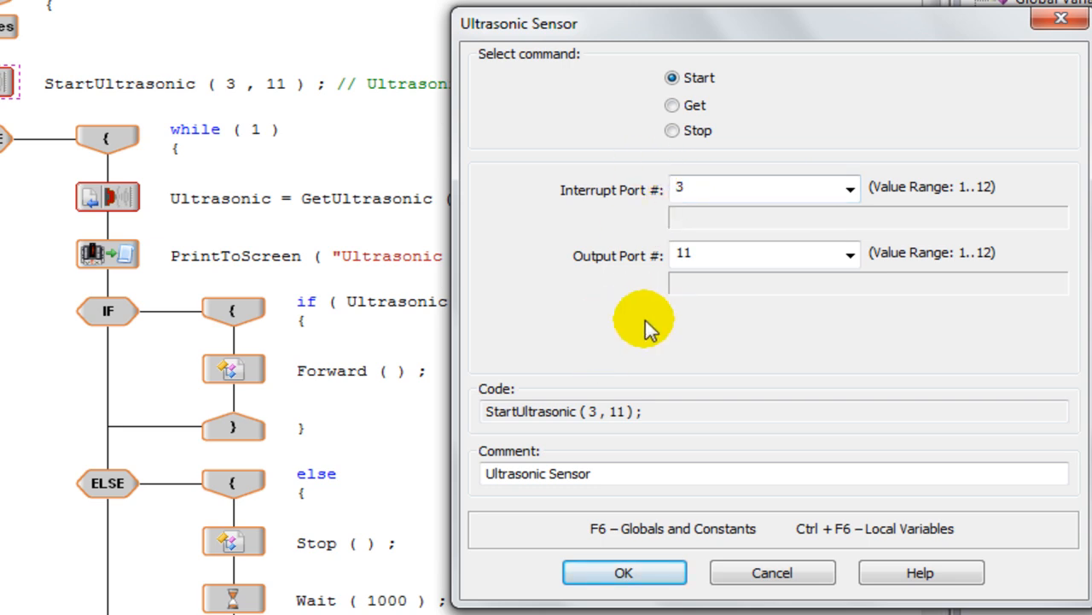
{"action": "mouse_move", "coordinate": [645, 191]}
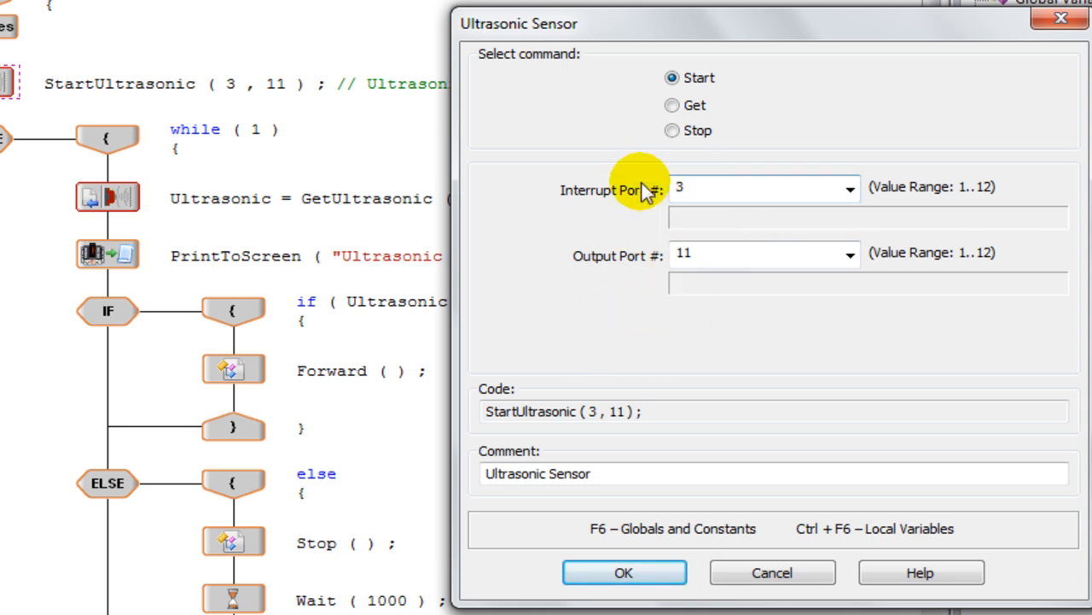
{"action": "mouse_move", "coordinate": [618, 198]}
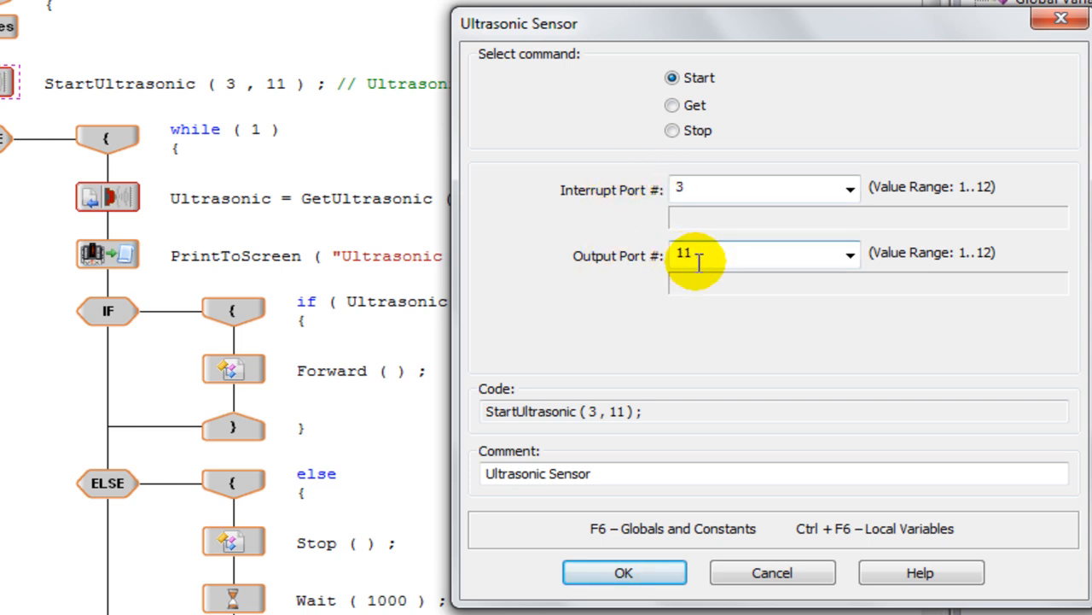
{"action": "mouse_move", "coordinate": [648, 491]}
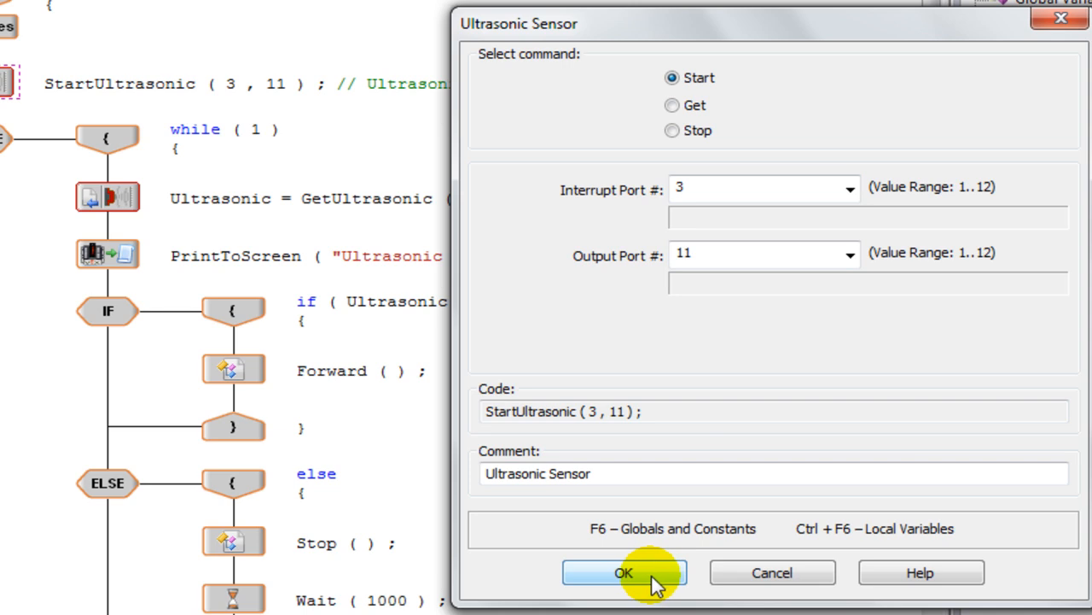
{"action": "mouse_move", "coordinate": [567, 190]}
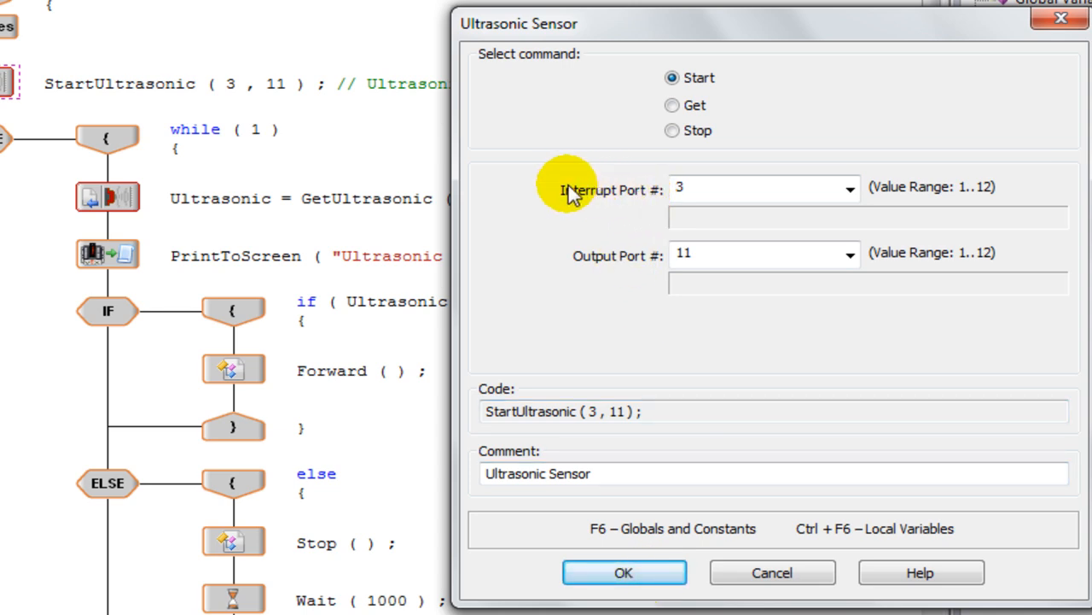
{"action": "mouse_move", "coordinate": [853, 204]}
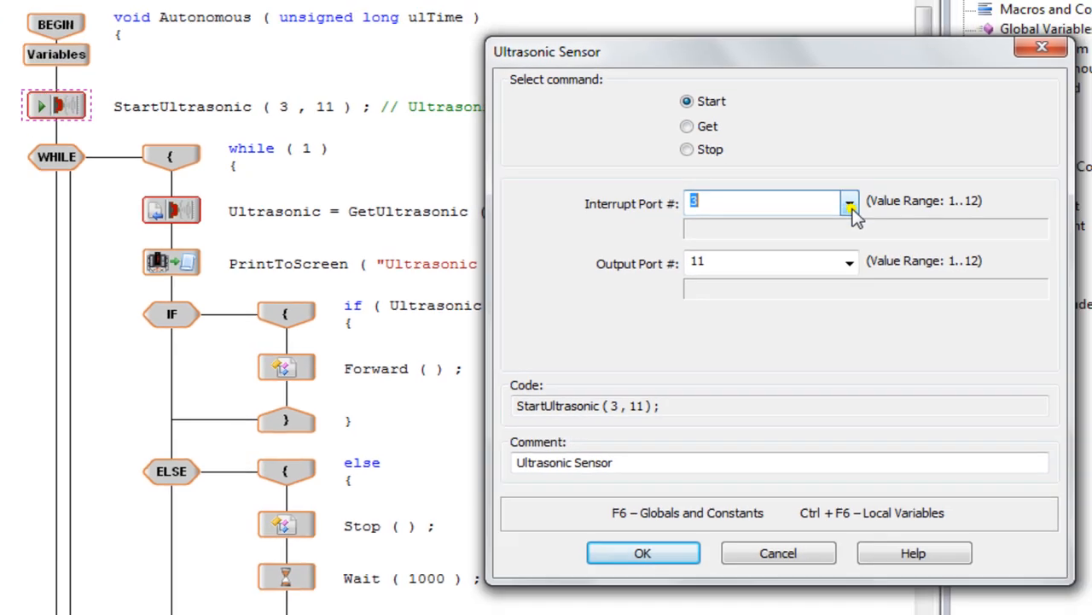
{"action": "left_click", "coordinate": [642, 553]}
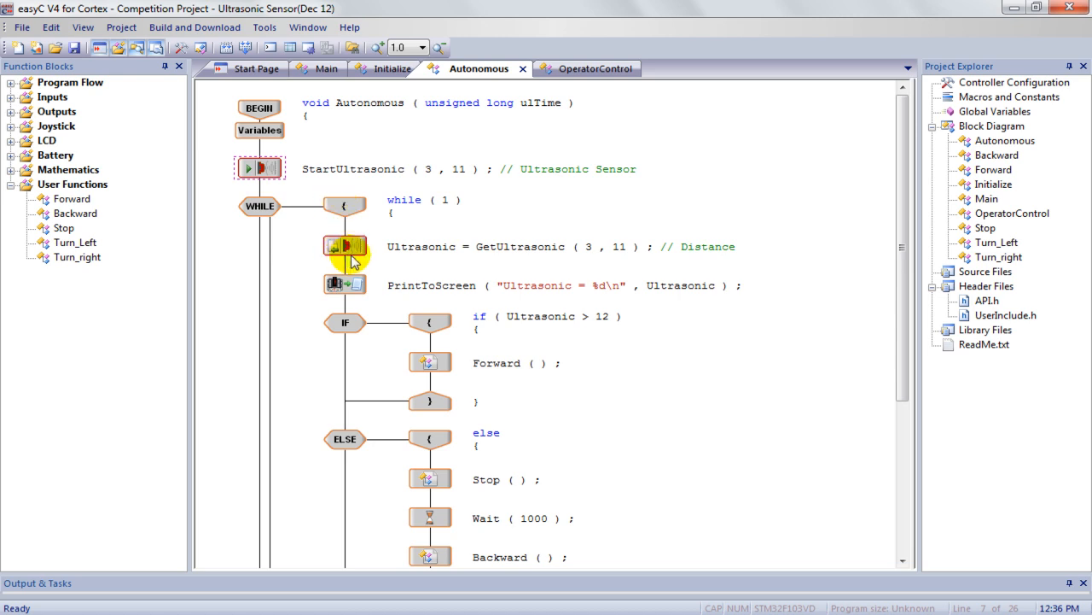
Open the GetUltrasonic step's settings reading ports 3 and 11 into Ultrasonic.
{"action": "left_click", "coordinate": [345, 245]}
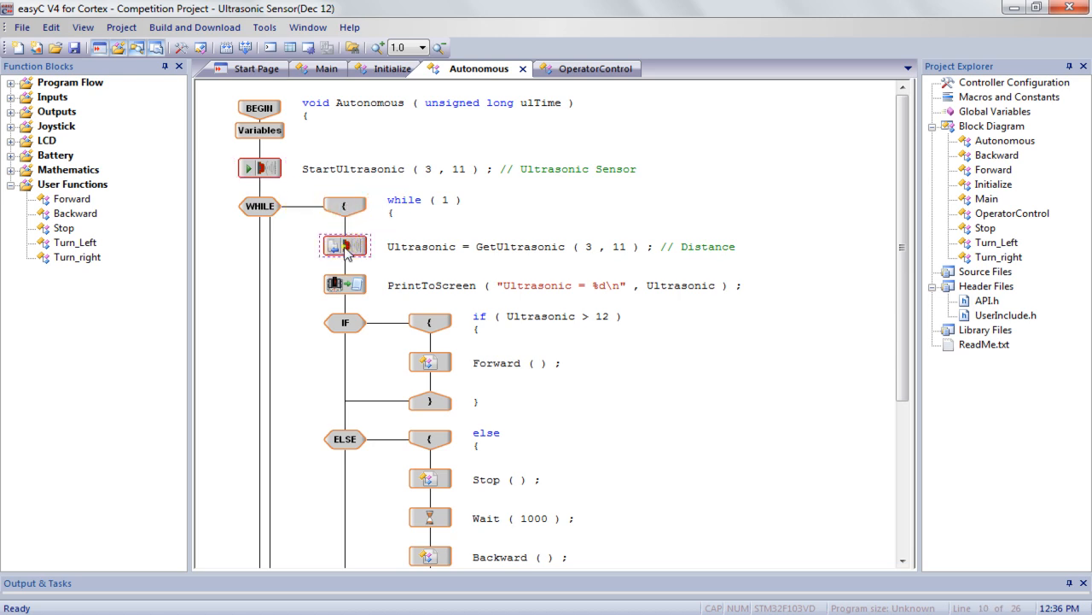
{"action": "double_click", "coordinate": [344, 246]}
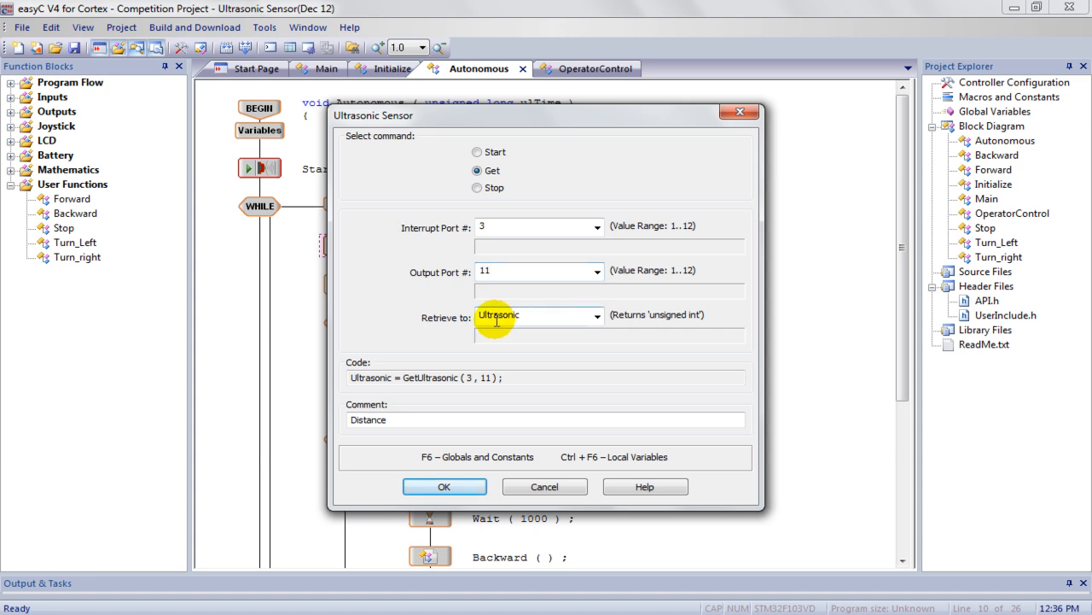
{"action": "mouse_move", "coordinate": [523, 328]}
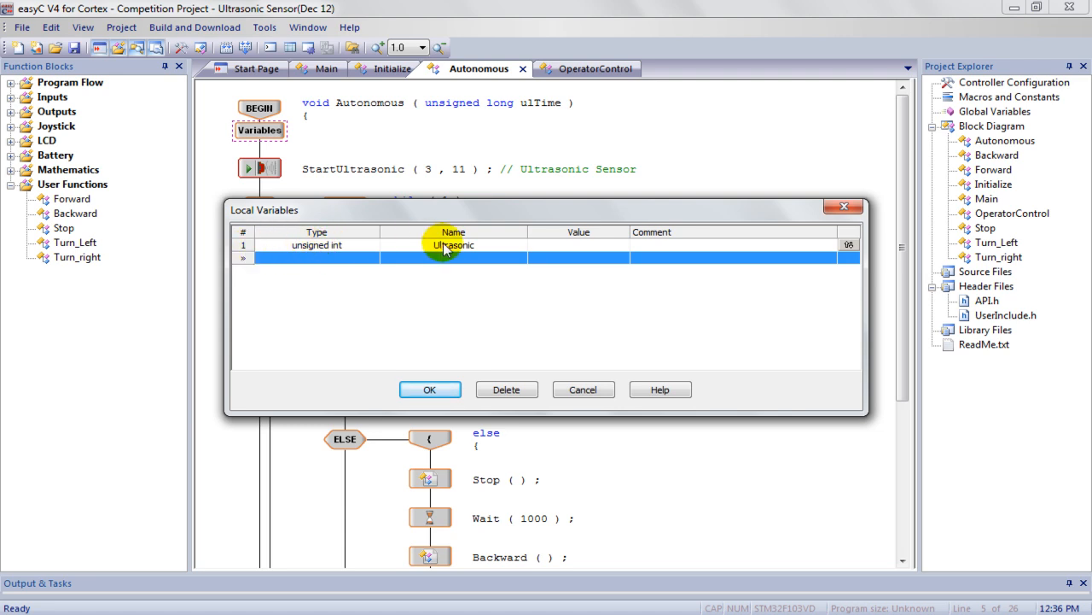
Confirm the local variable Ultrasonic is an unsigned int and accept the list.
{"action": "left_click", "coordinate": [452, 245]}
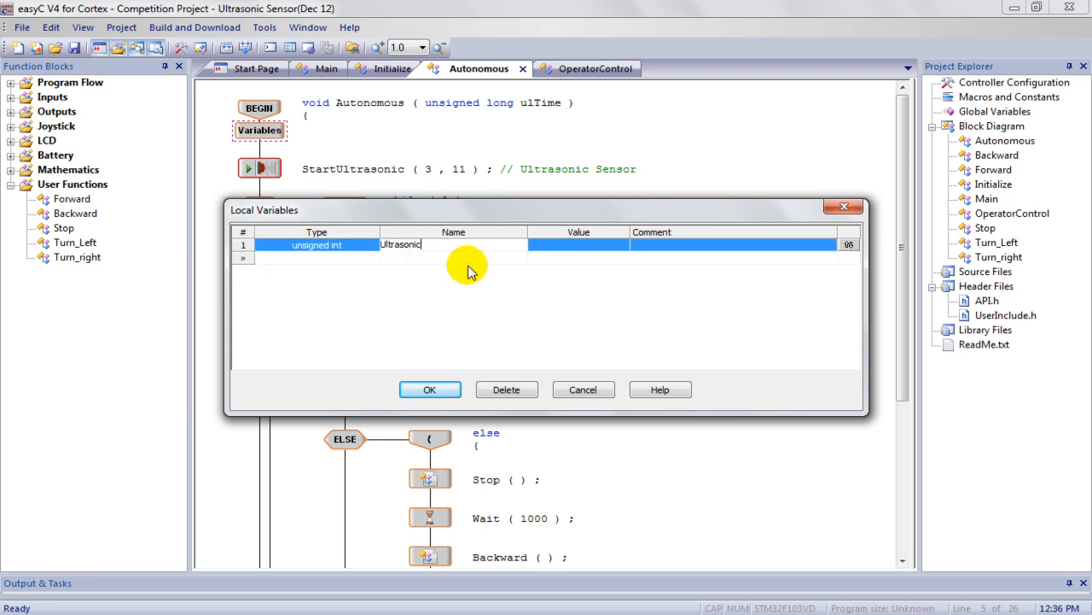
{"action": "left_click", "coordinate": [372, 246]}
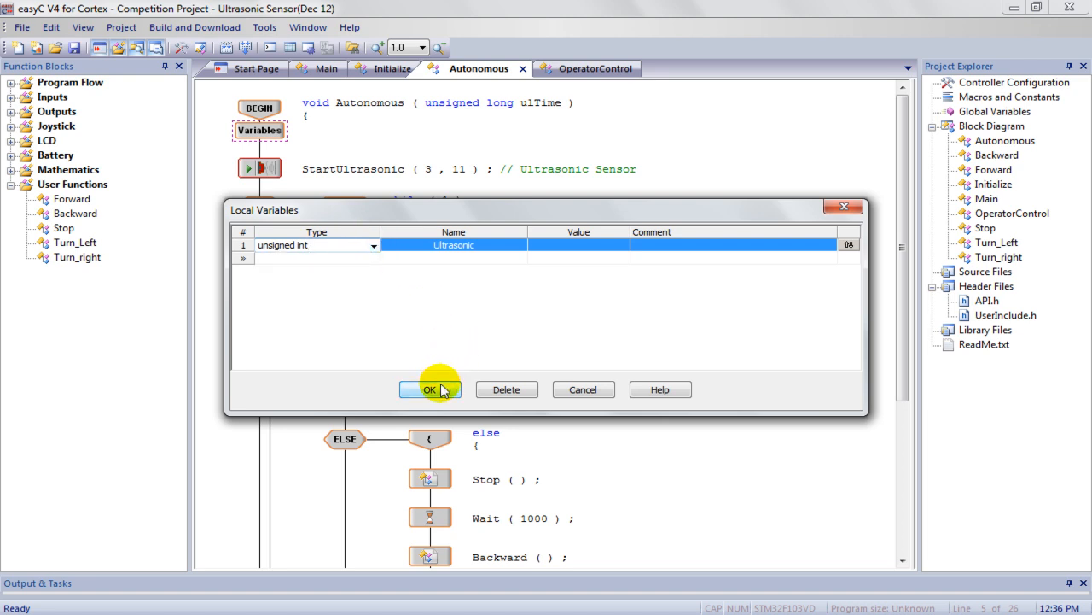
{"action": "left_click", "coordinate": [430, 390]}
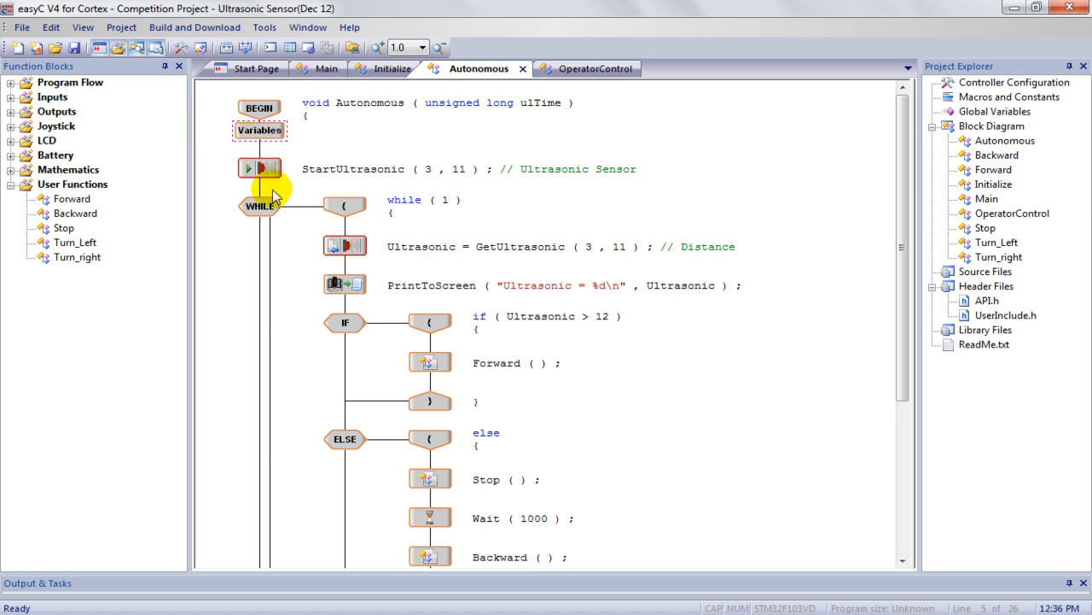
{"action": "mouse_move", "coordinate": [341, 246]}
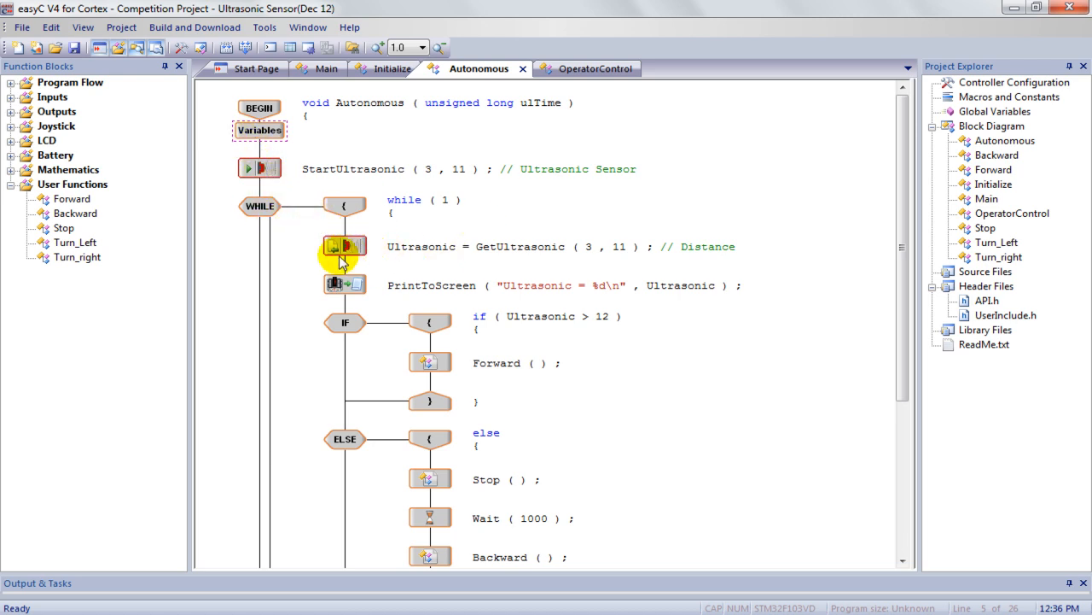
{"action": "double_click", "coordinate": [345, 246]}
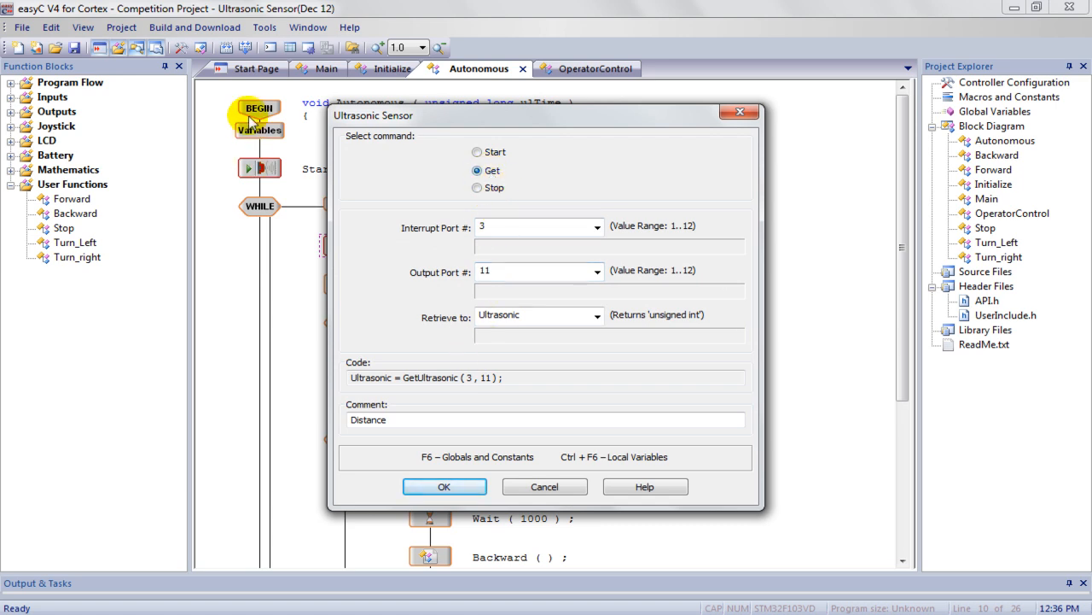
{"action": "mouse_move", "coordinate": [676, 275]}
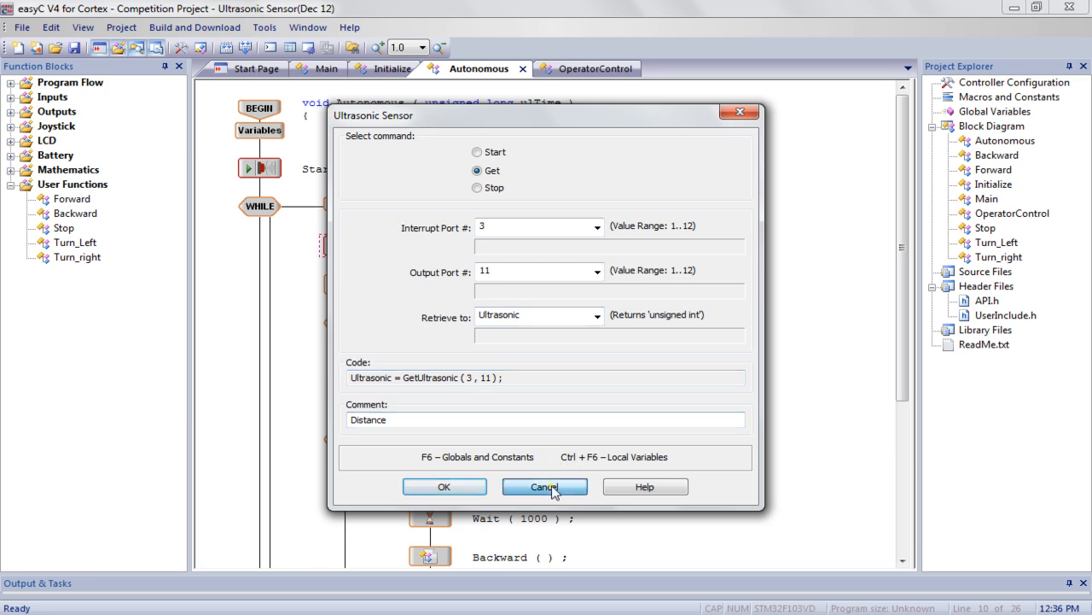
{"action": "left_click", "coordinate": [545, 487]}
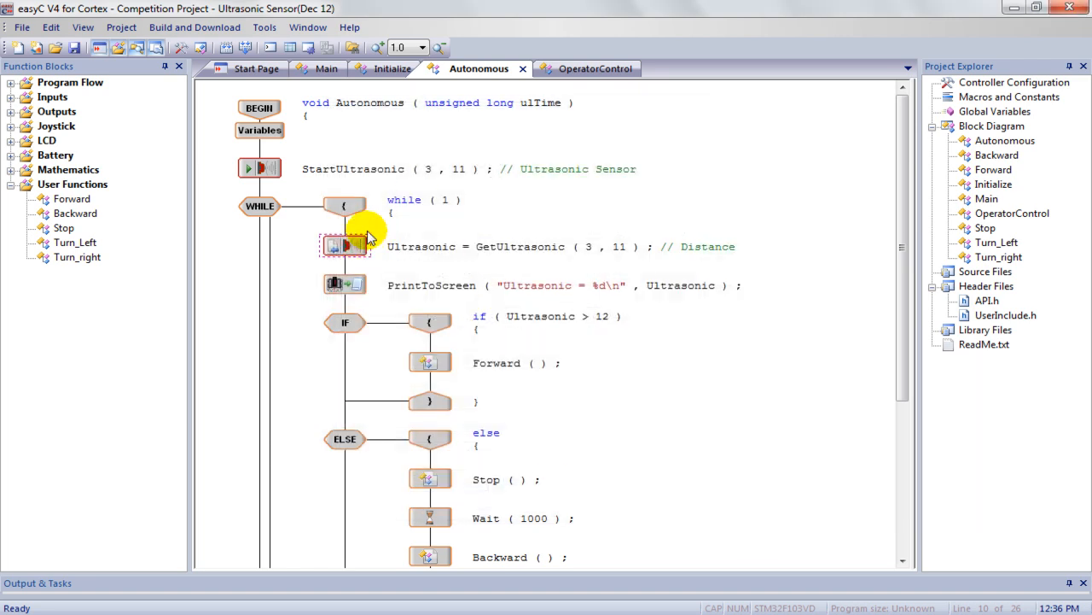
{"action": "left_click", "coordinate": [345, 246]}
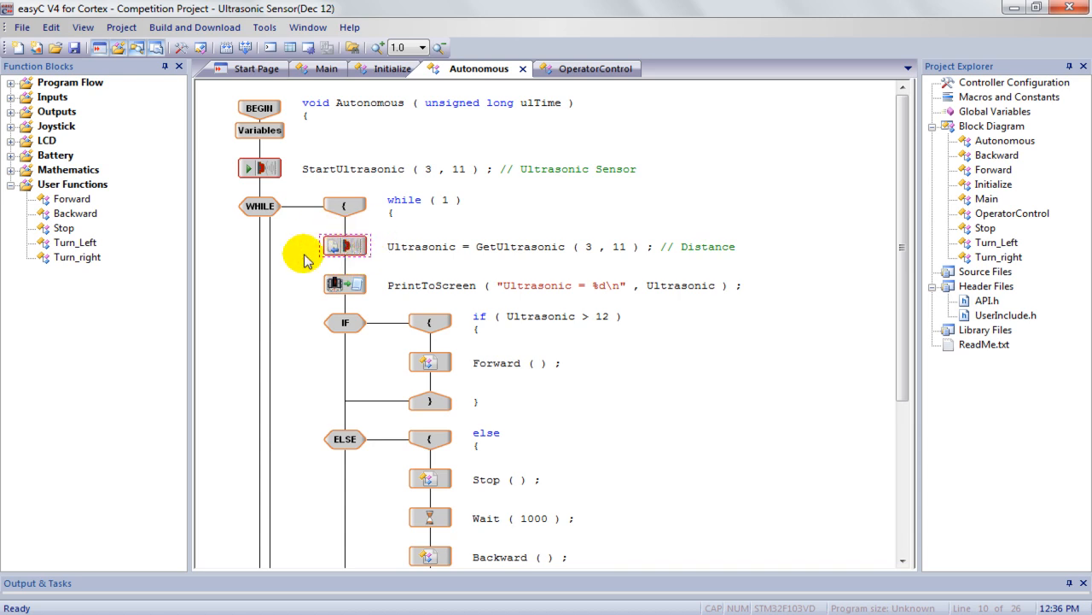
{"action": "mouse_move", "coordinate": [367, 311]}
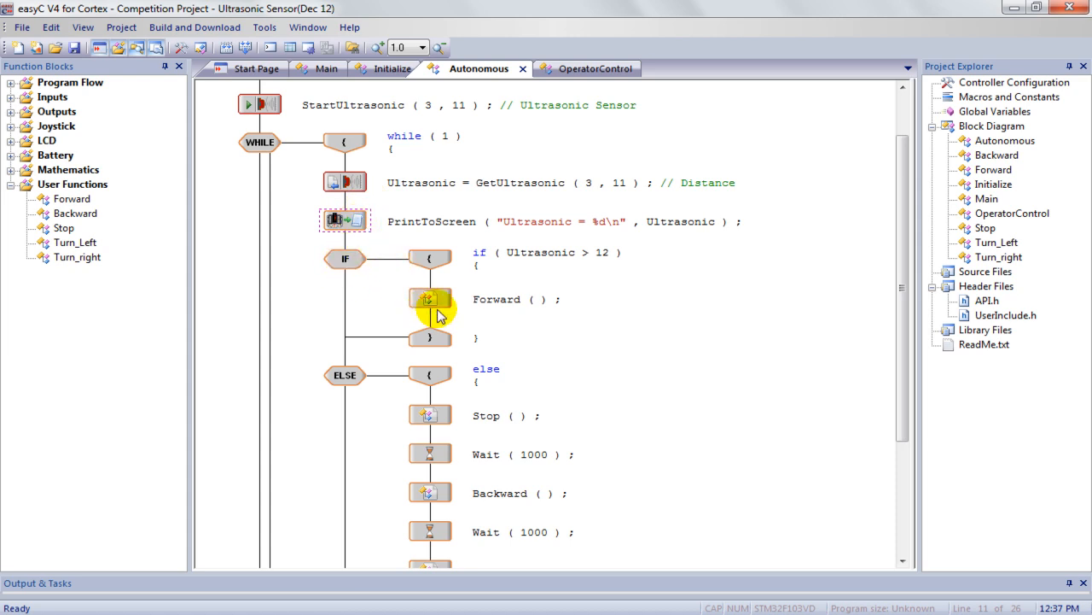
{"action": "mouse_move", "coordinate": [99, 212]}
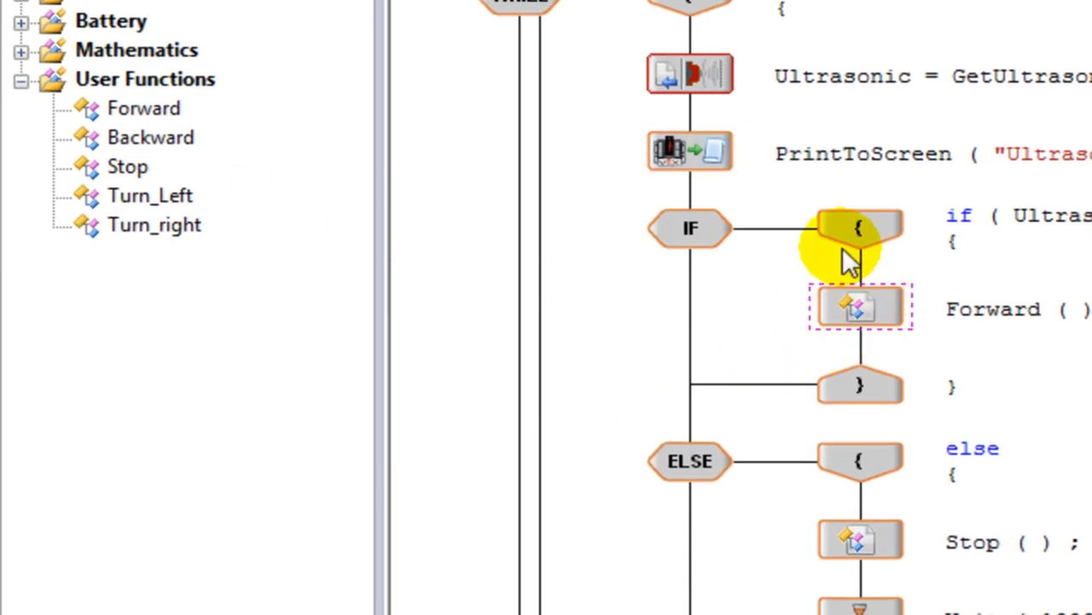
{"action": "mouse_move", "coordinate": [154, 120]}
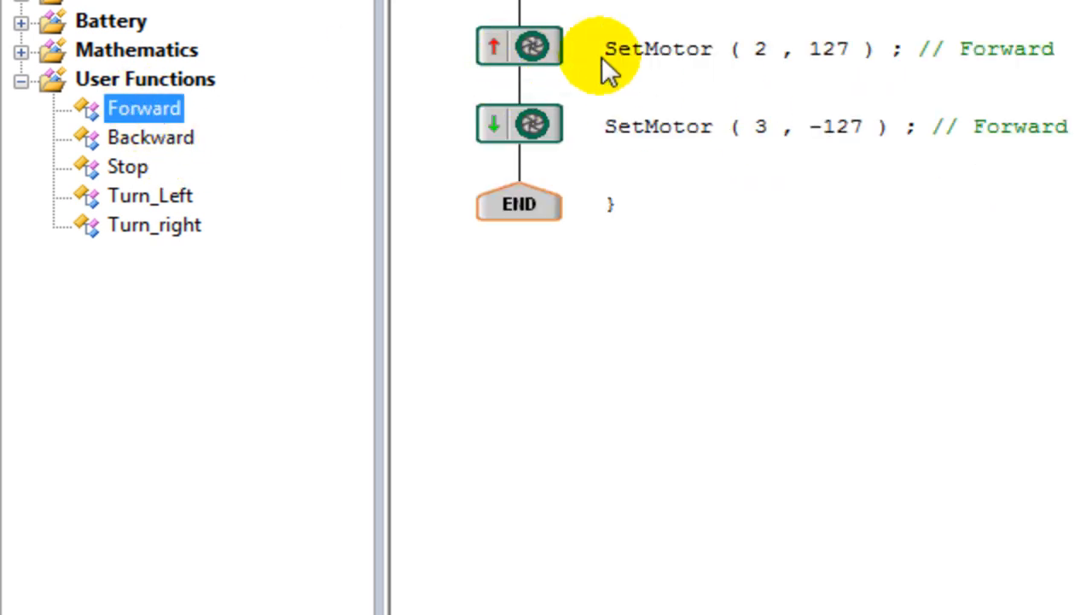
{"action": "mouse_move", "coordinate": [572, 82]}
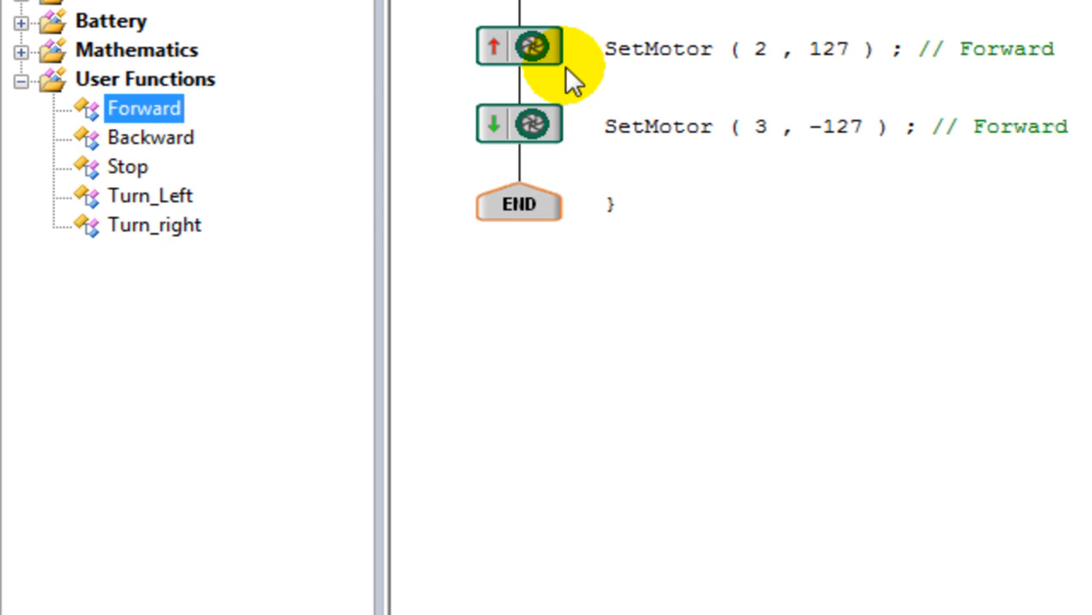
{"action": "mouse_move", "coordinate": [594, 103]}
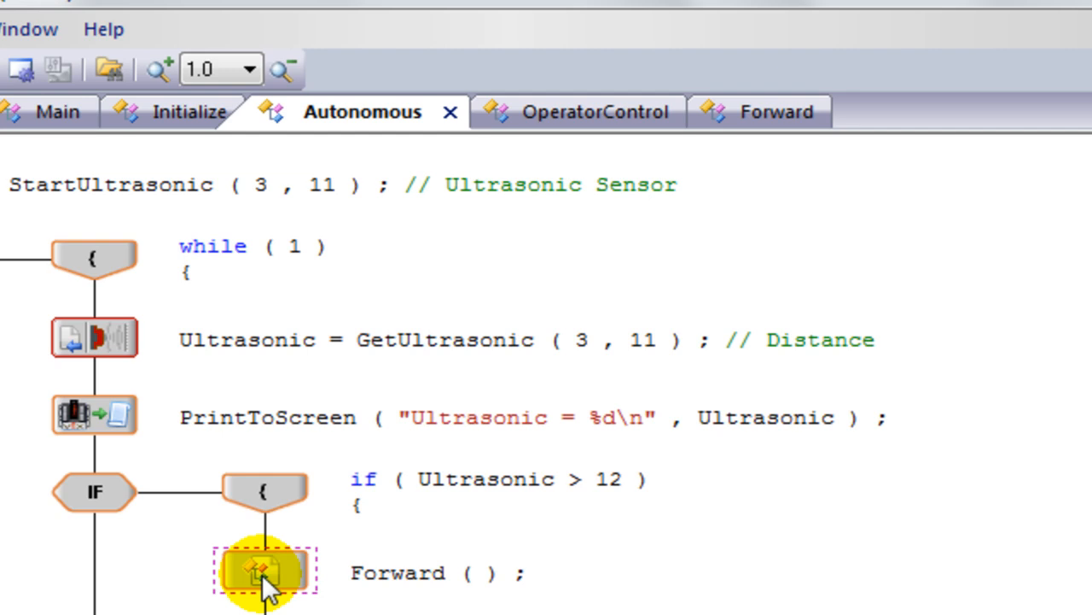
{"action": "mouse_move", "coordinate": [427, 384]}
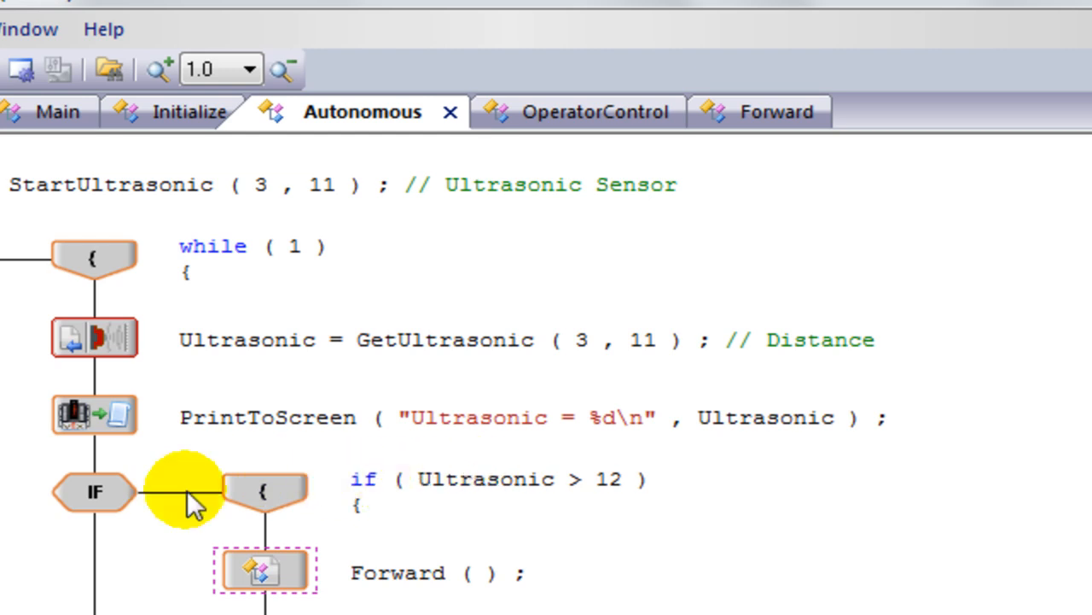
Review the if block's Ultrasonic > 12 condition and its available variables.
{"action": "double_click", "coordinate": [94, 492]}
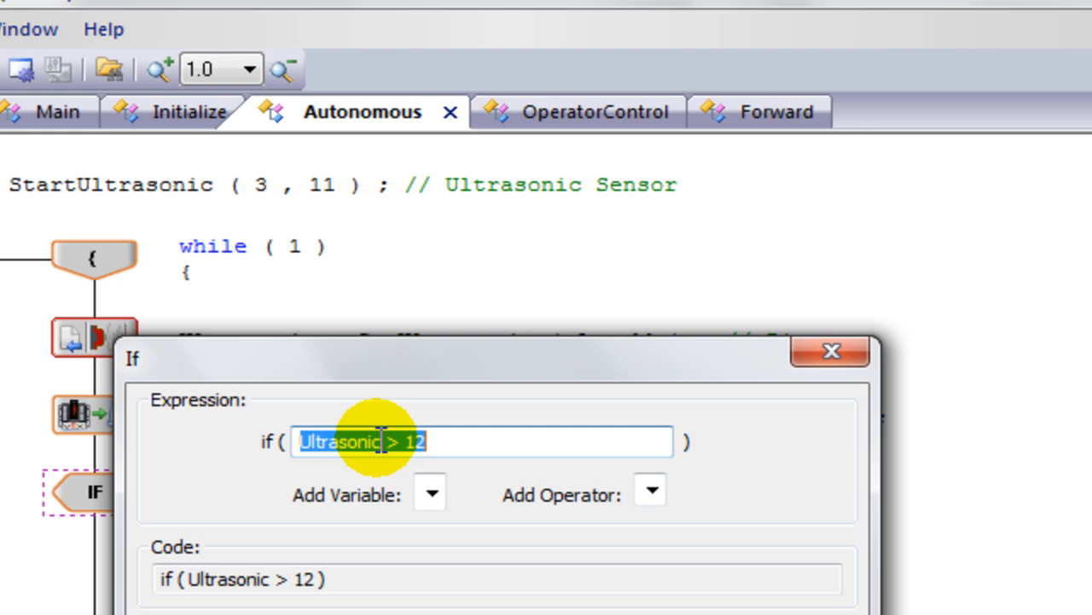
{"action": "left_click", "coordinate": [430, 494]}
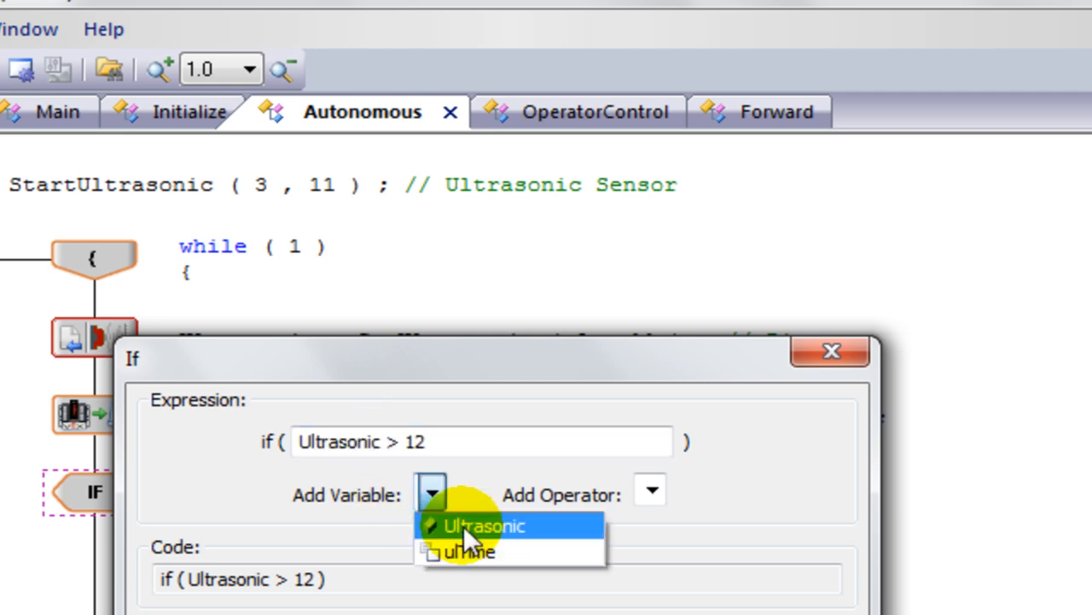
{"action": "left_click", "coordinate": [651, 488]}
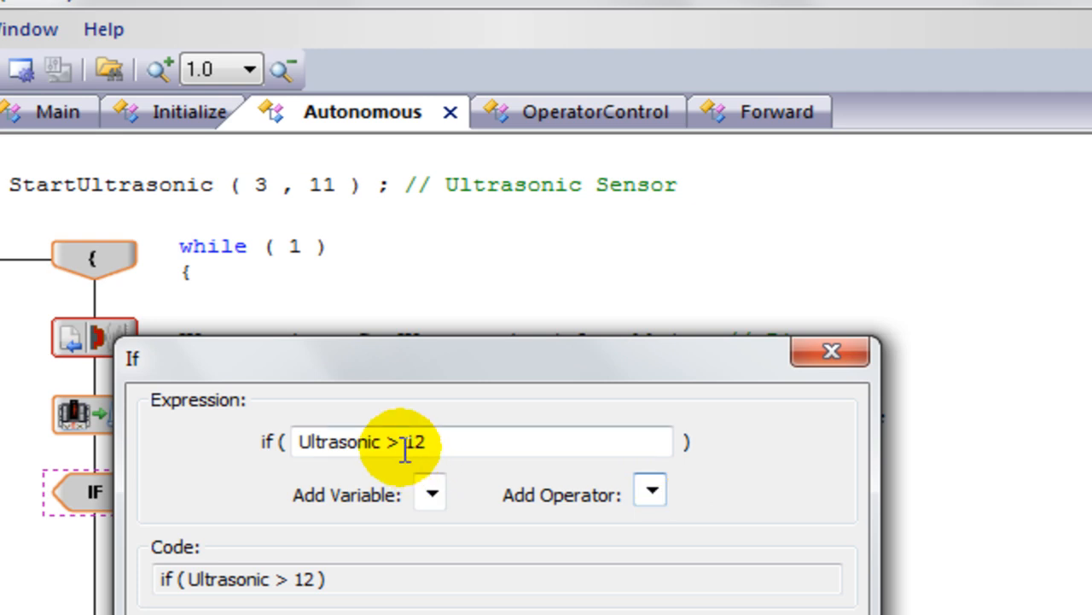
{"action": "mouse_move", "coordinate": [401, 427]}
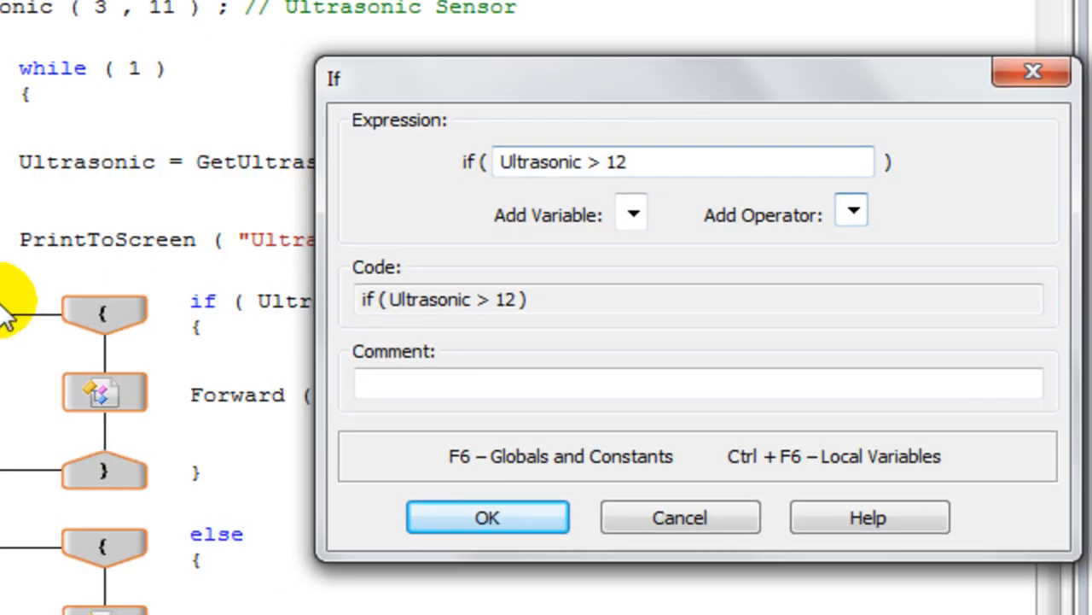
Give the if block the comment 'Distance' and confirm it.
{"action": "left_click", "coordinate": [601, 161]}
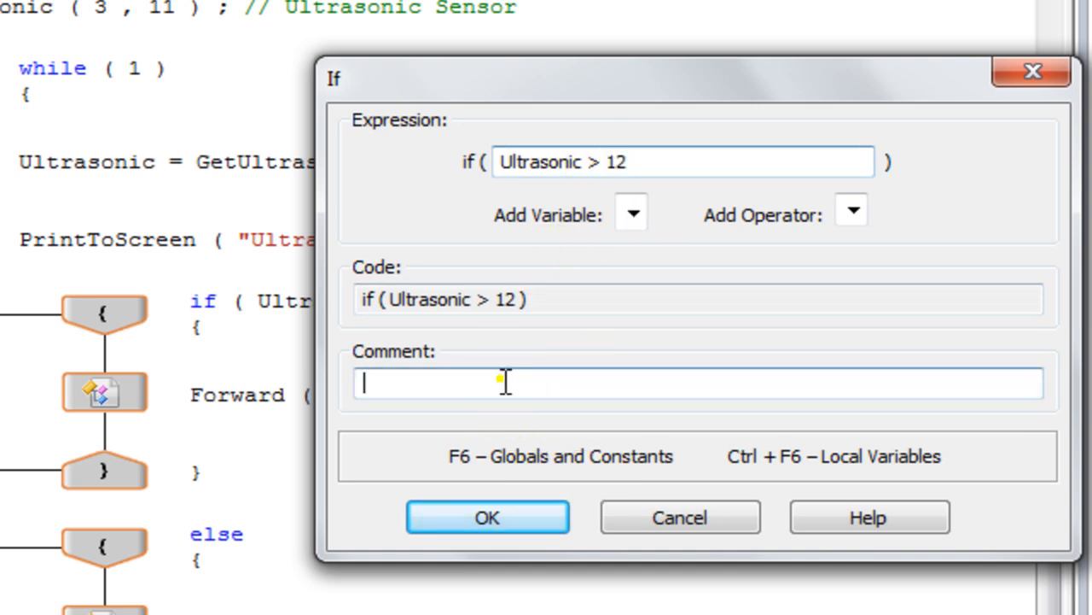
{"action": "type", "text": "Distance"}
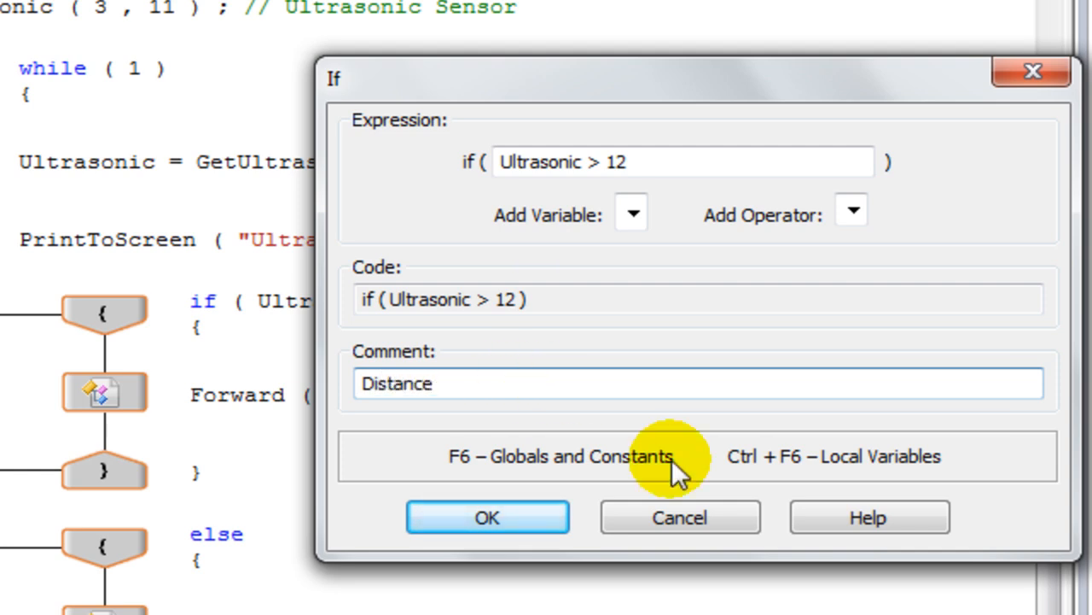
{"action": "left_click", "coordinate": [488, 515]}
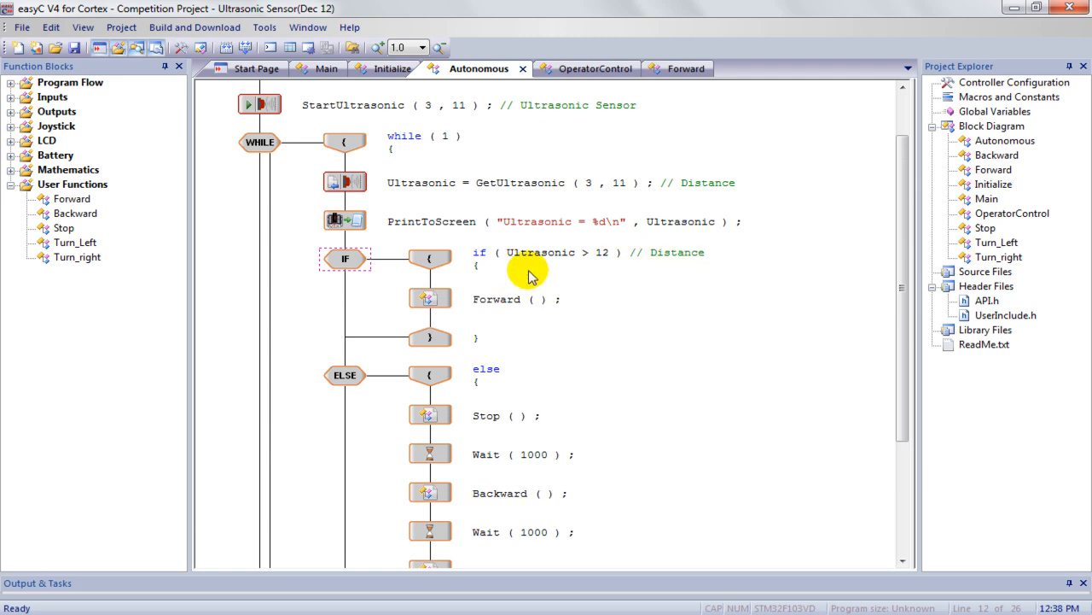
{"action": "mouse_move", "coordinate": [577, 109]}
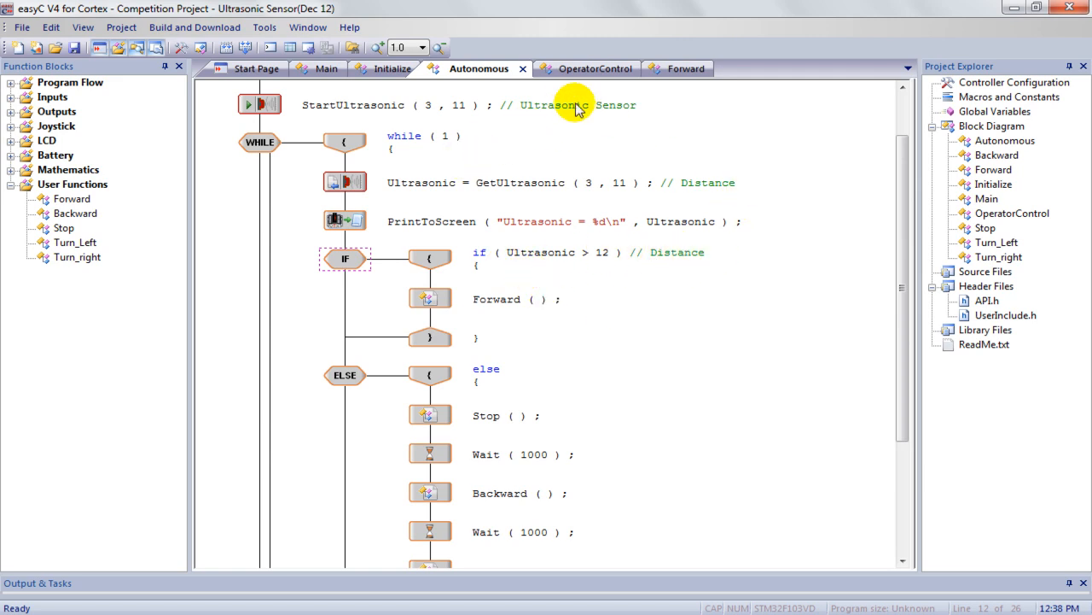
{"action": "mouse_move", "coordinate": [623, 281]}
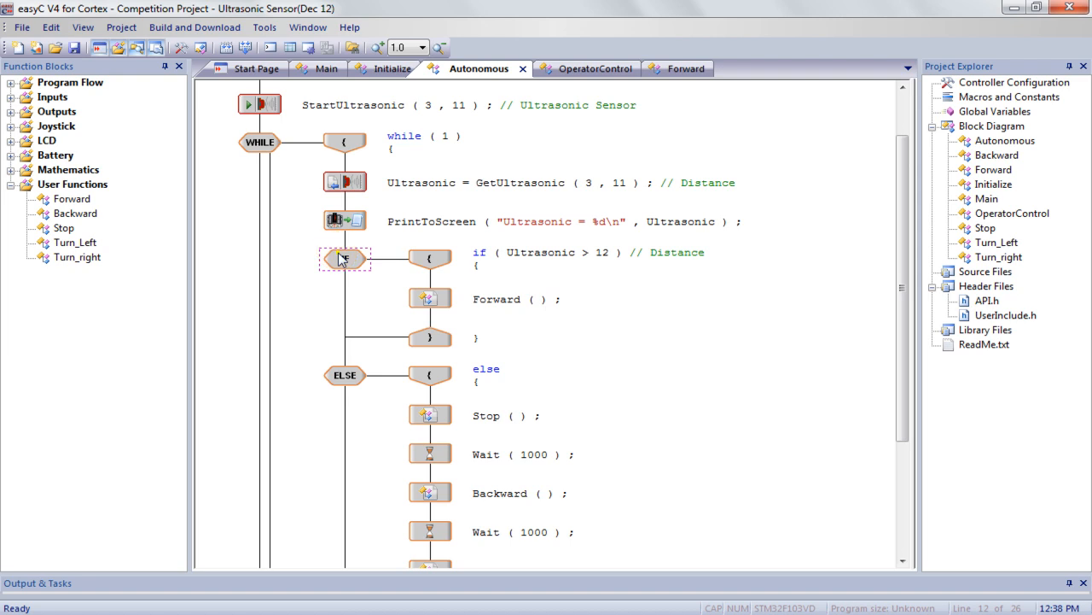
{"action": "double_click", "coordinate": [345, 259]}
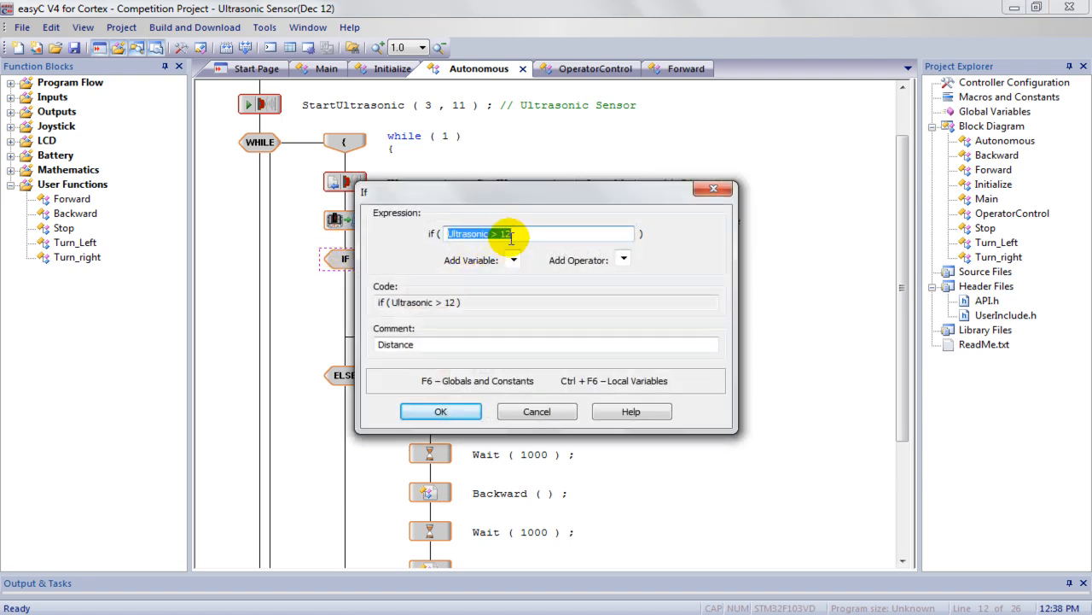
{"action": "left_click", "coordinate": [441, 409]}
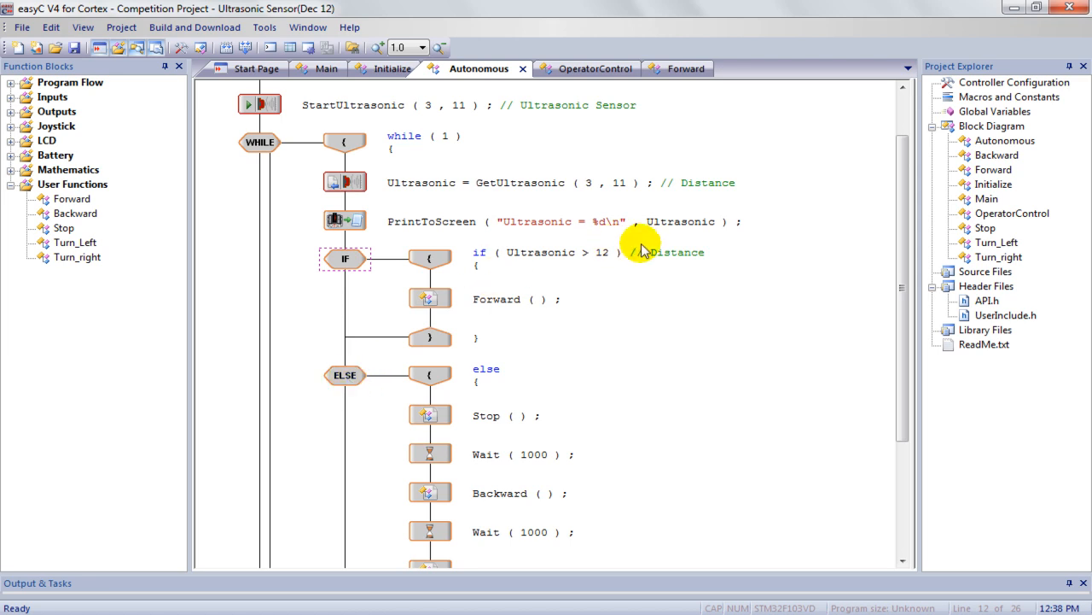
{"action": "mouse_move", "coordinate": [683, 372]}
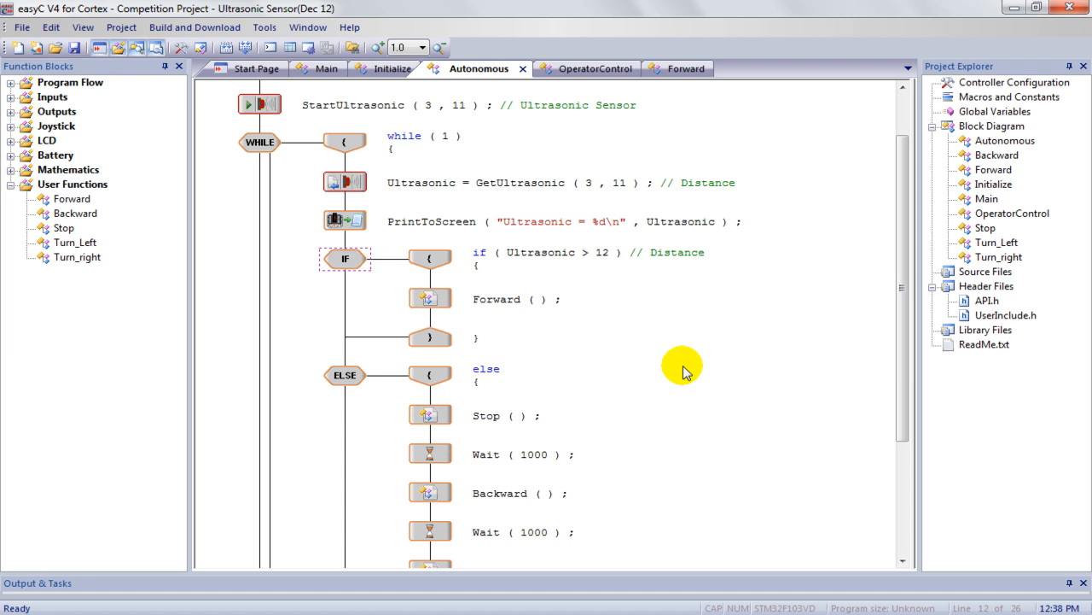
{"action": "scroll", "scroll_direction": "down", "scroll_amount": 3}
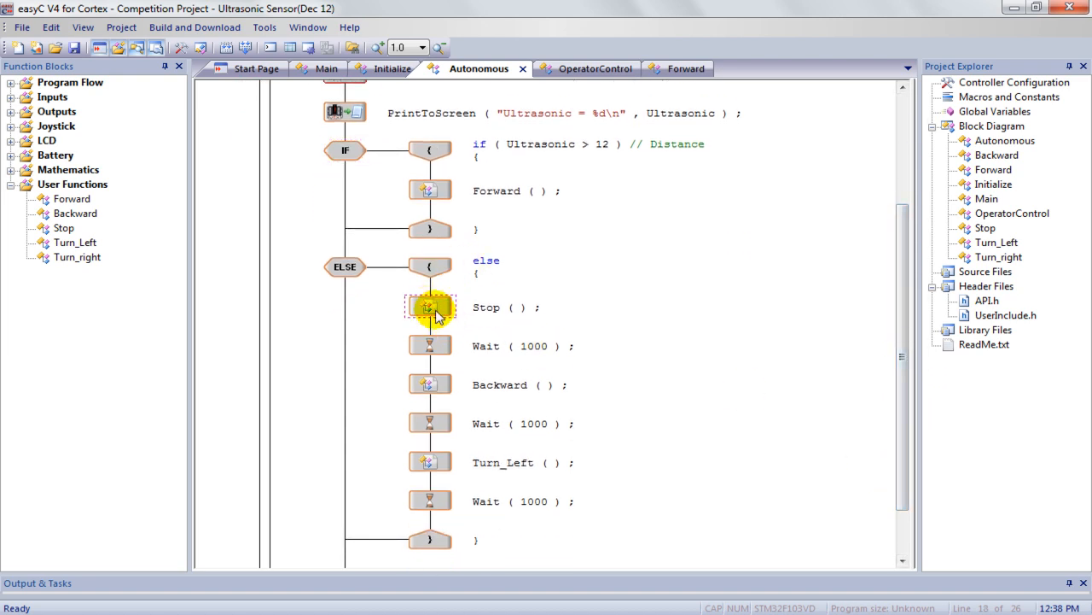
{"action": "left_click", "coordinate": [431, 345]}
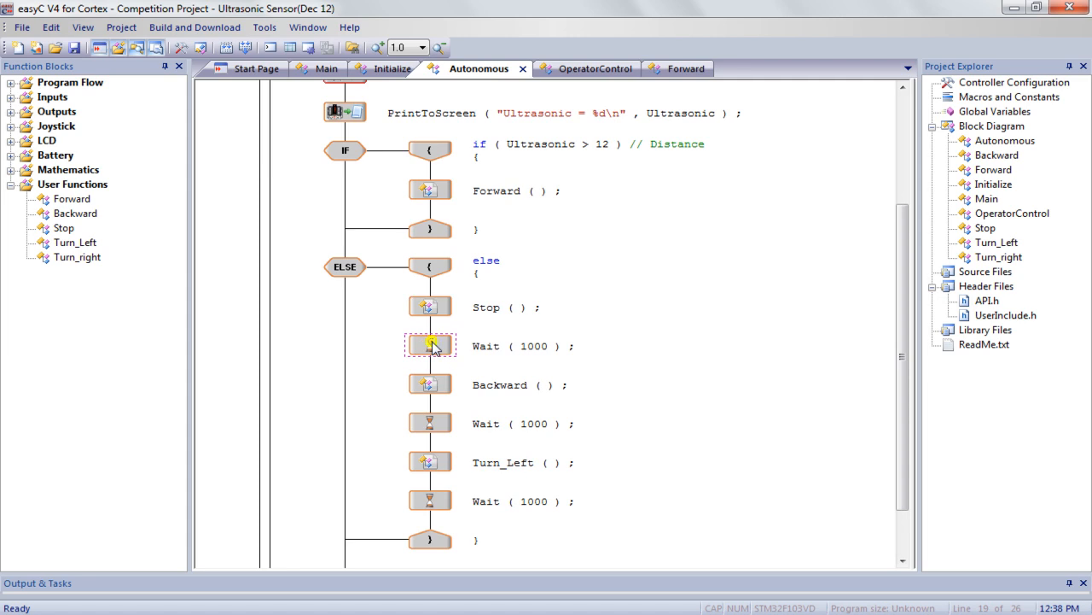
{"action": "left_click", "coordinate": [430, 384]}
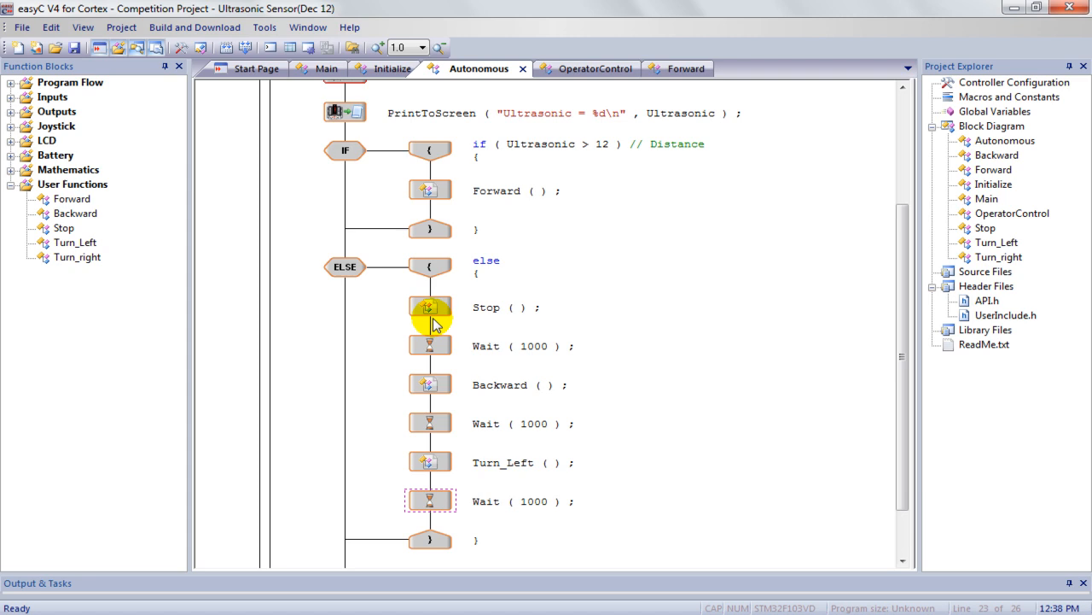
{"action": "mouse_move", "coordinate": [437, 386]}
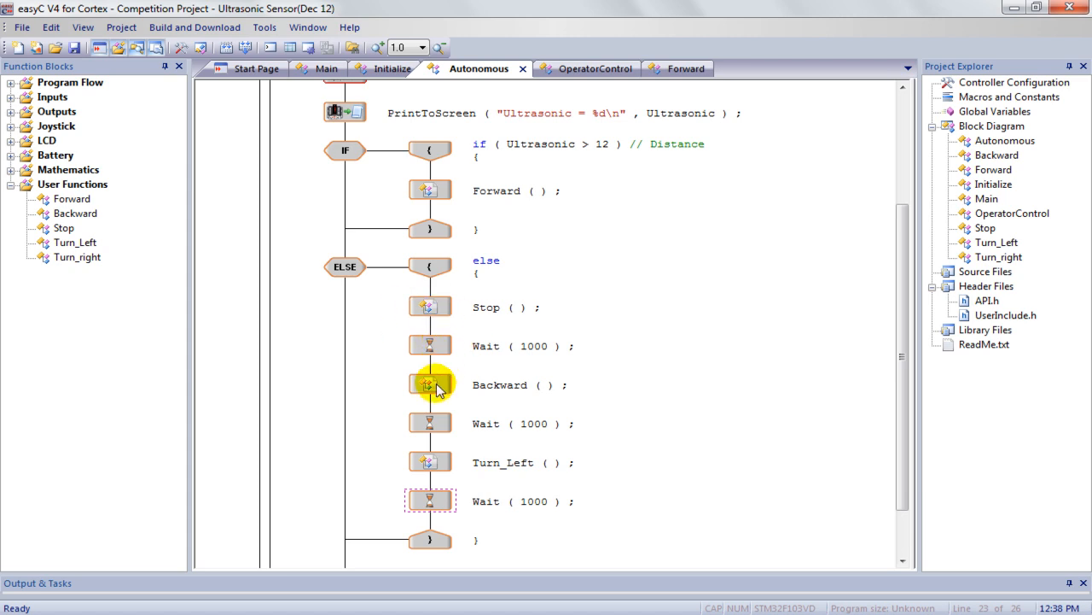
{"action": "mouse_move", "coordinate": [437, 437]}
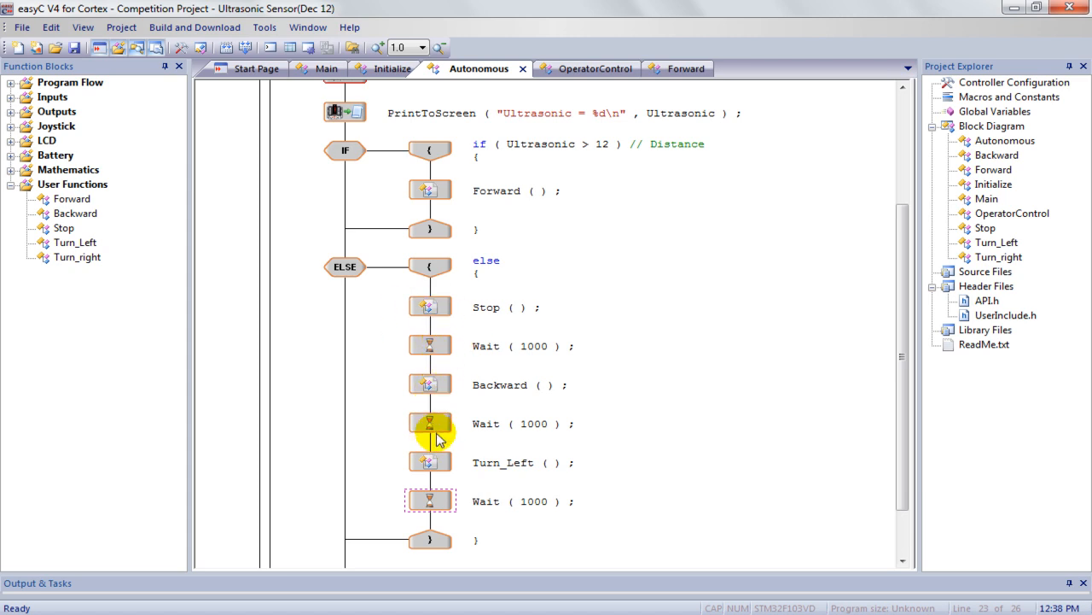
{"action": "mouse_move", "coordinate": [441, 502]}
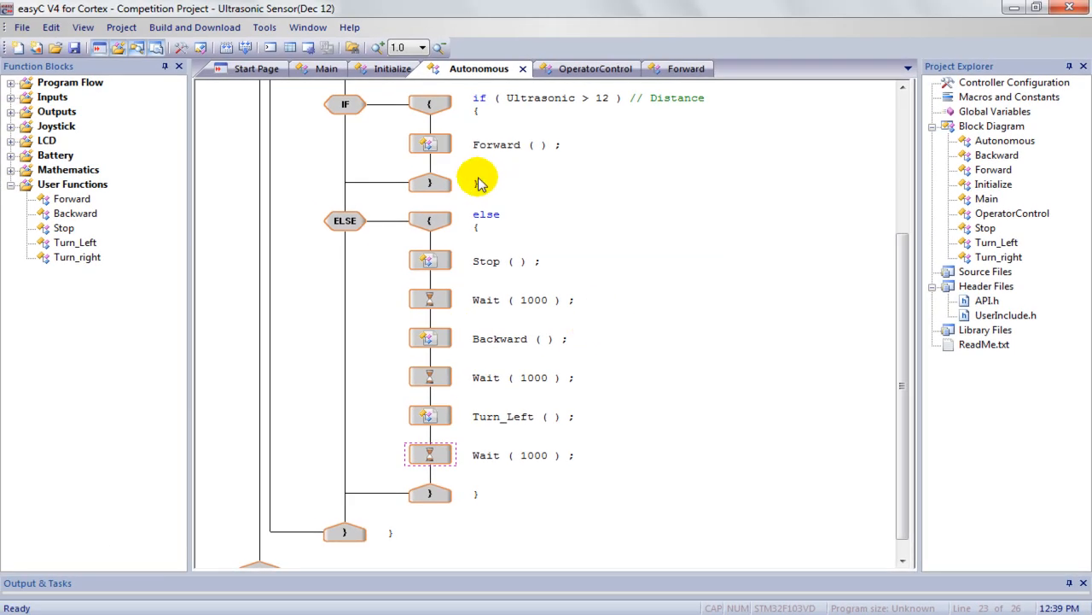
{"action": "scroll", "scroll_direction": "up", "scroll_amount": 3}
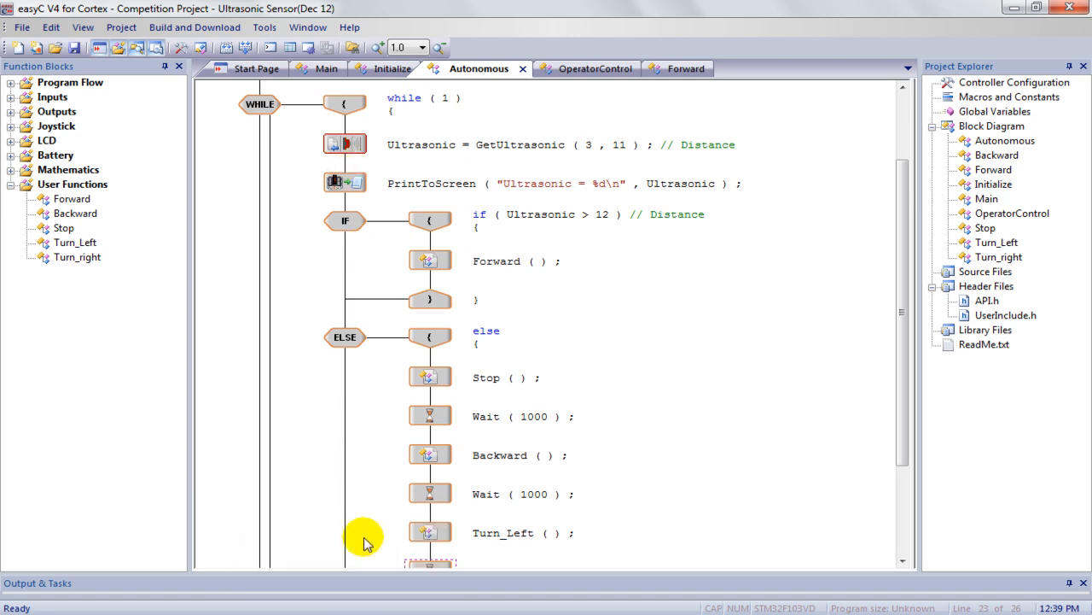
{"action": "mouse_move", "coordinate": [584, 146]}
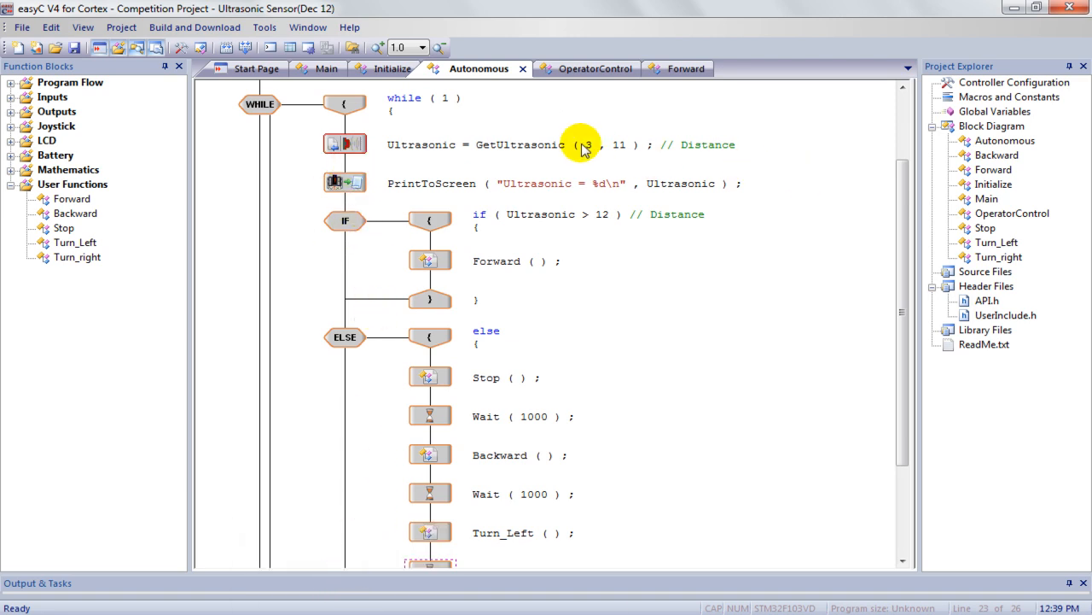